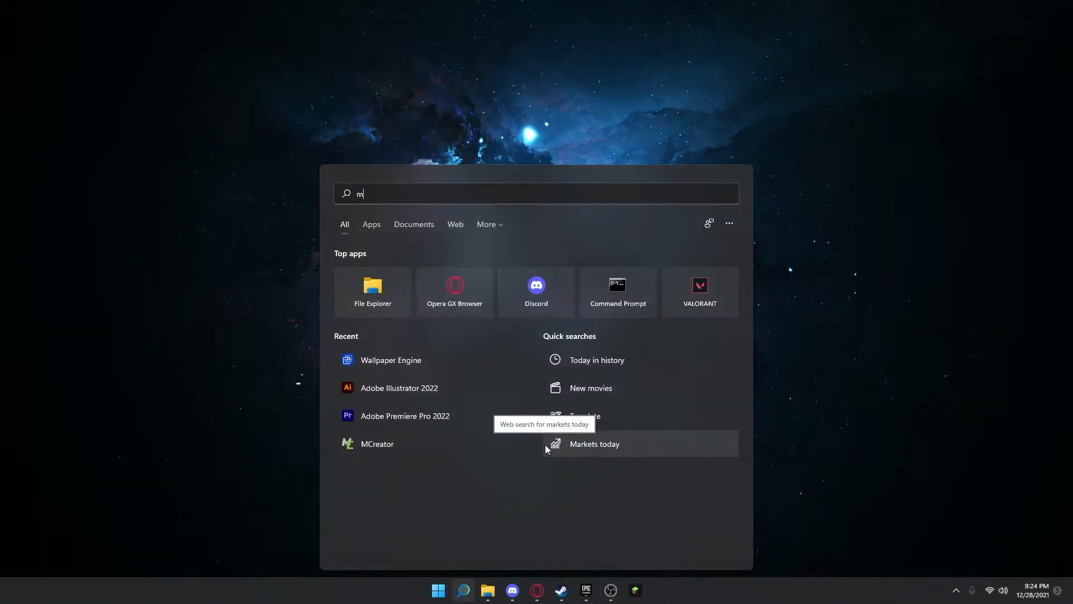
- Launch MCreator from the Start menu's Recent list, opening the Cenjis Test Mod workspace
left_click(377, 443)
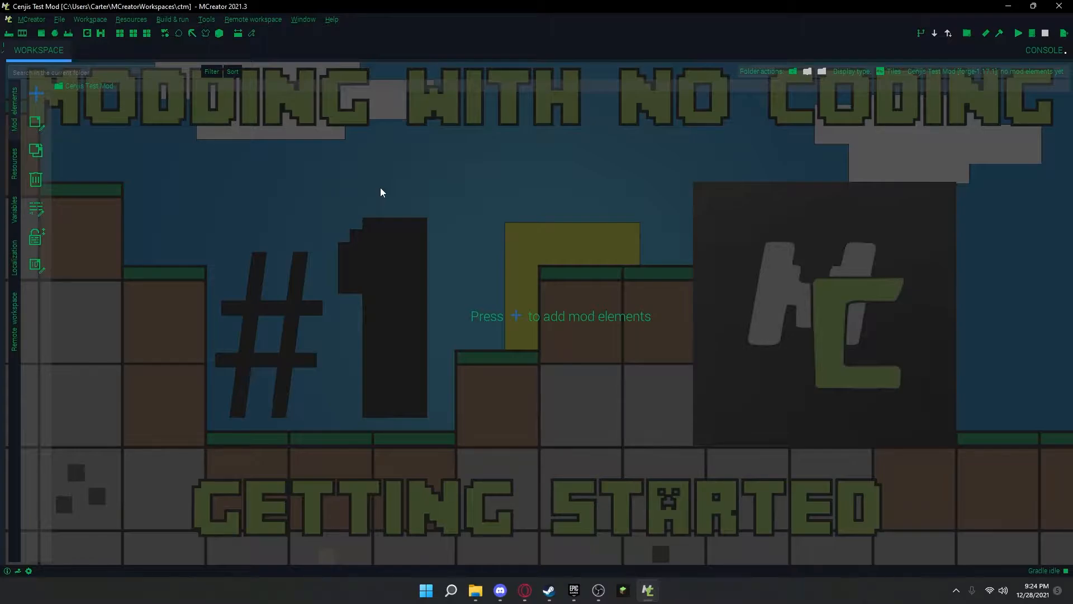
- Add a new Item element named 'Amethyst' (registry name amethyst)
left_click(36, 93)
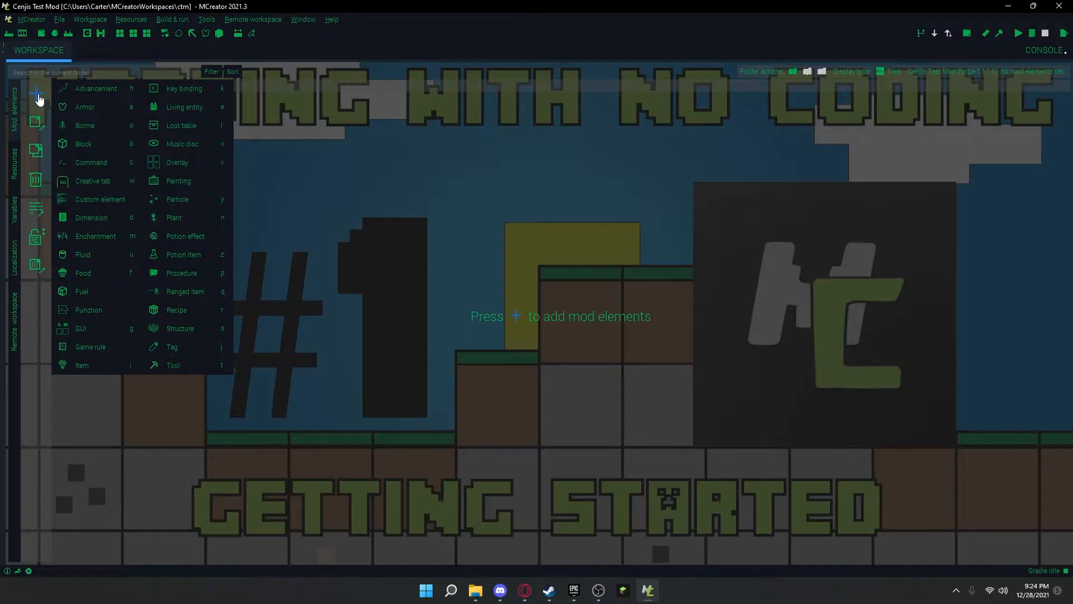
mouse_move(95, 89)
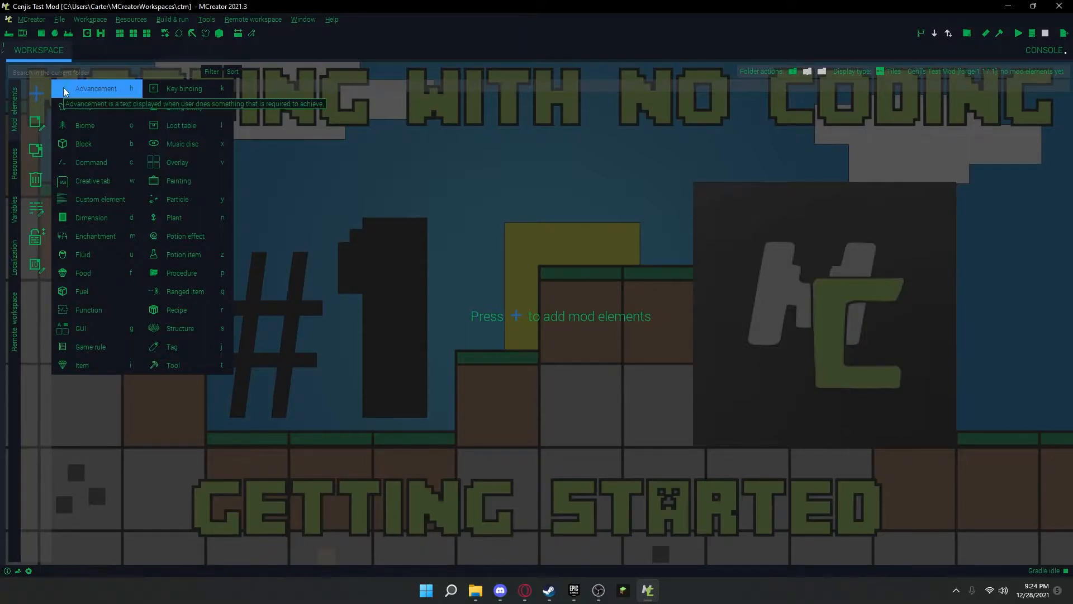
mouse_move(78, 125)
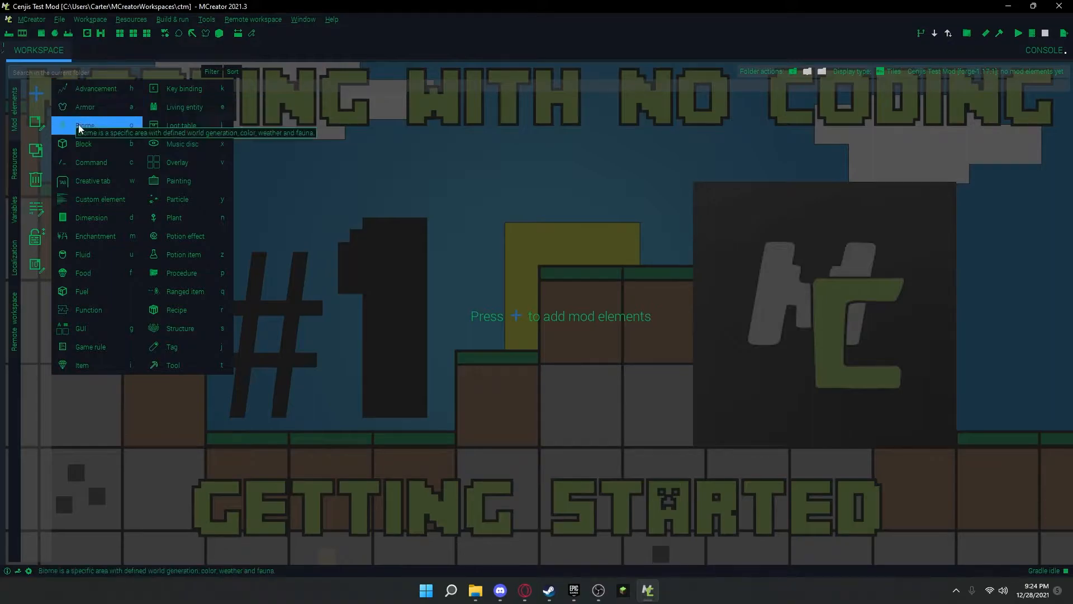
mouse_move(94, 329)
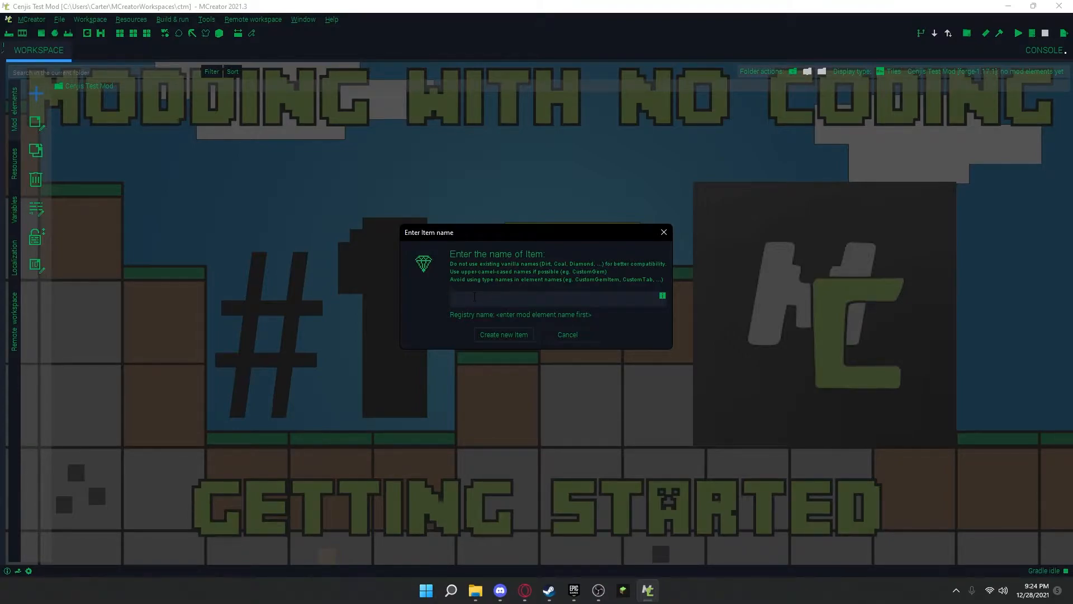
type("Am")
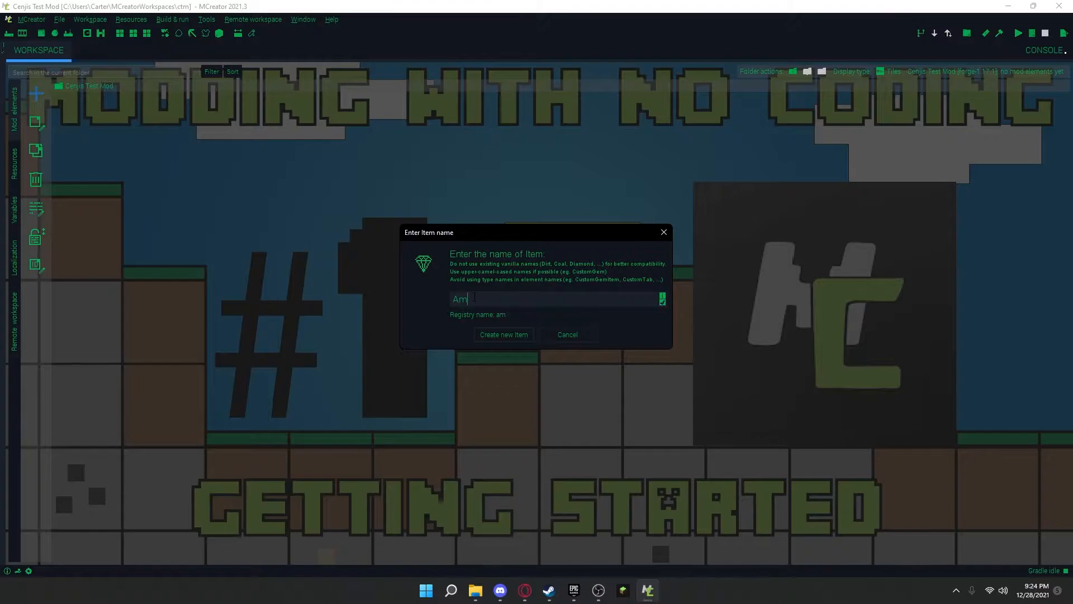
type("ey")
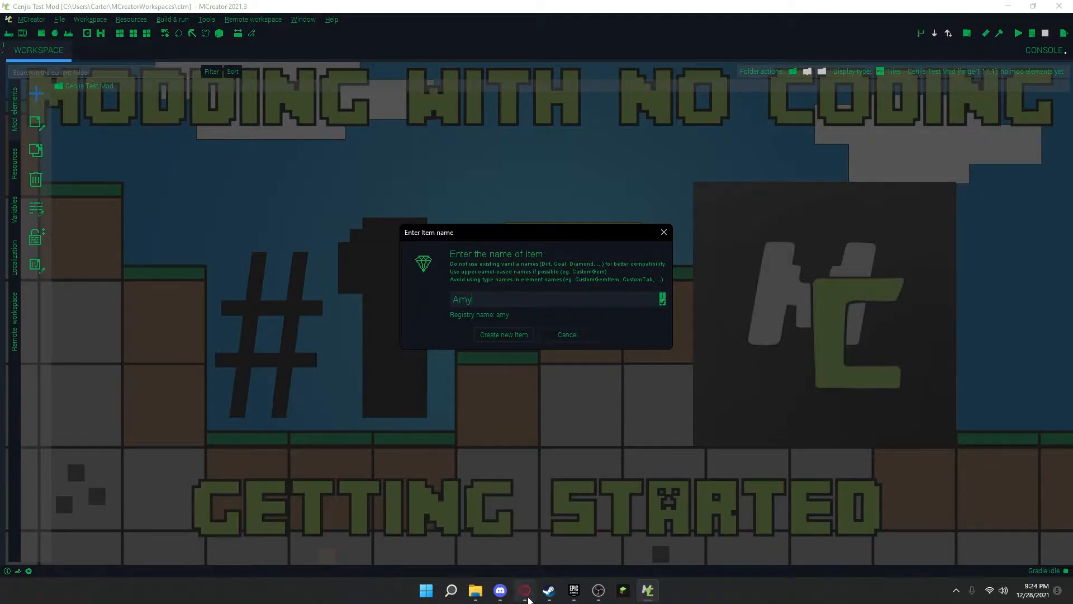
type("Amethyst")
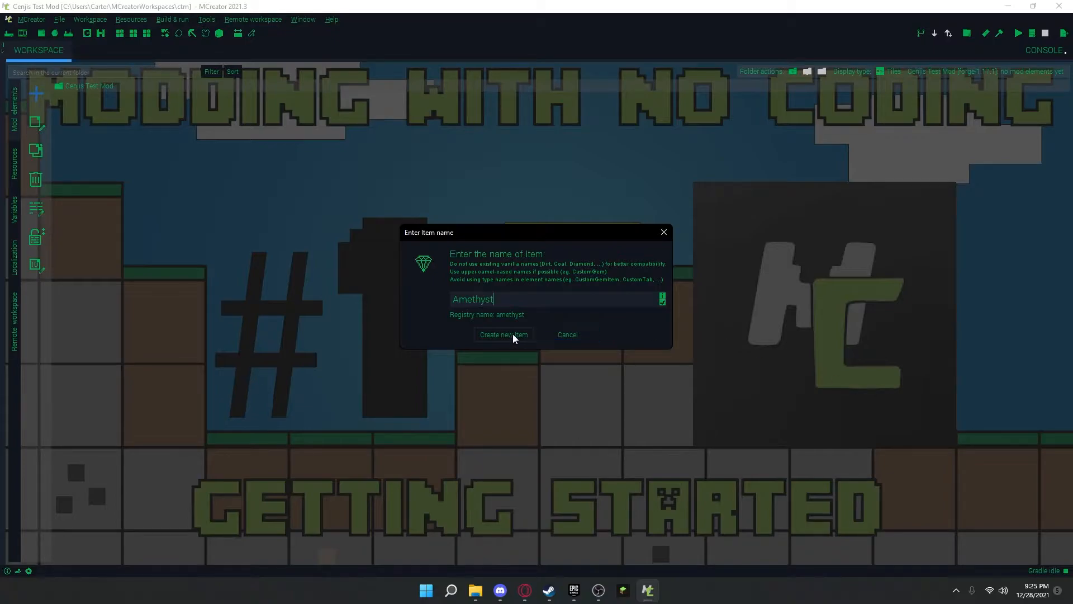
- Create the Amethyst item element and start a new texture from scratch for its item texture
left_click(503, 335)
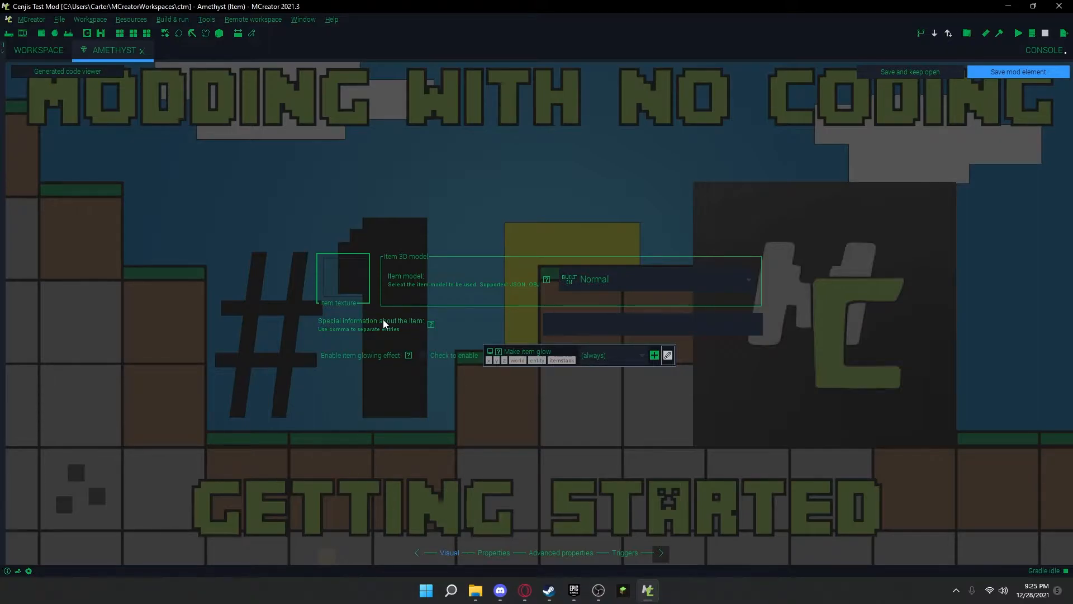
left_click(343, 281)
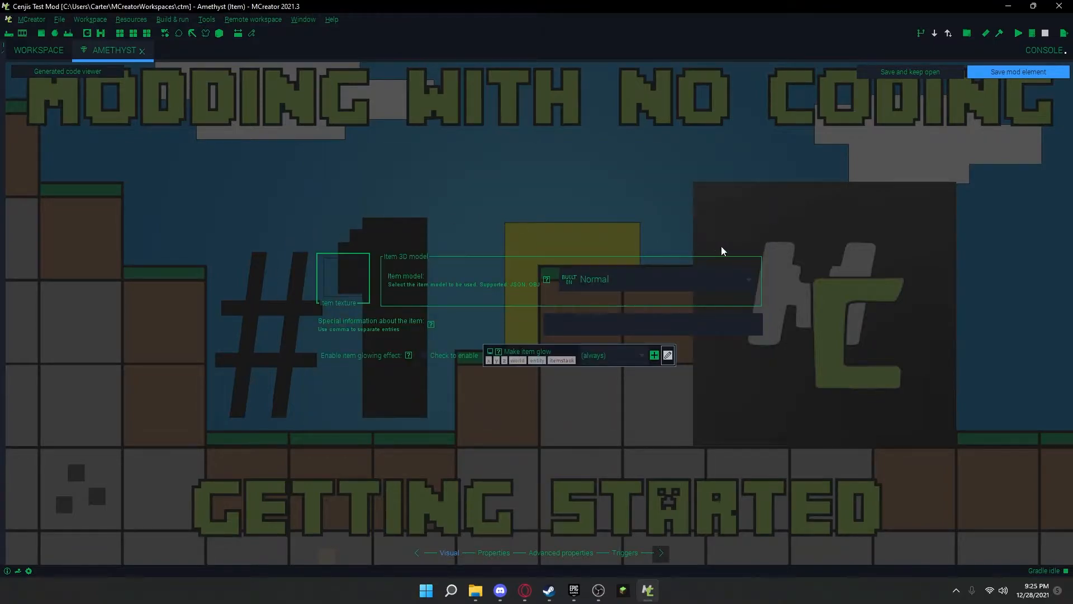
mouse_move(308, 296)
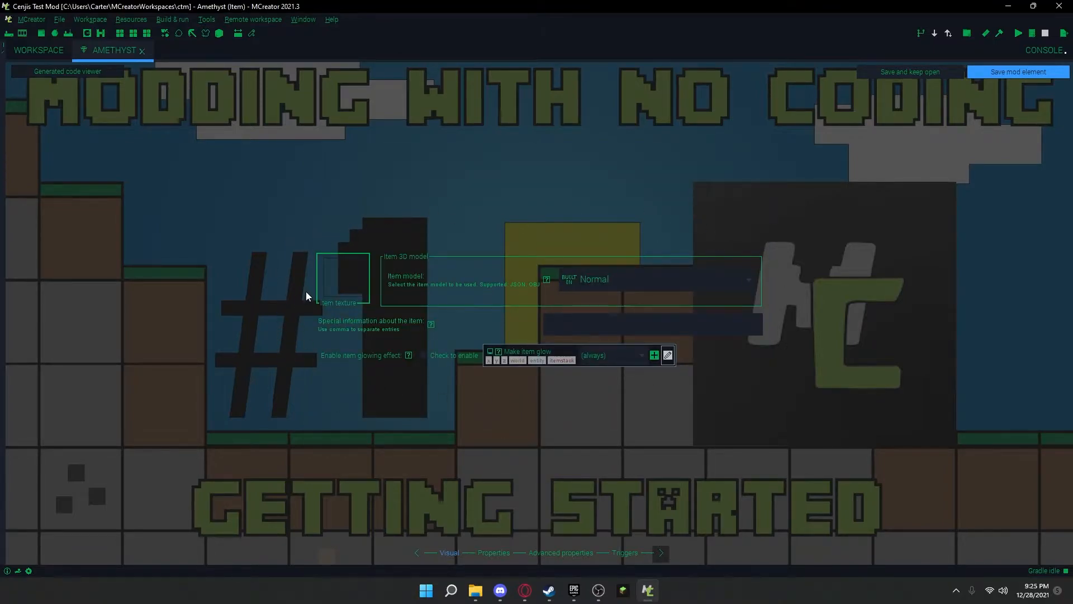
left_click(340, 279)
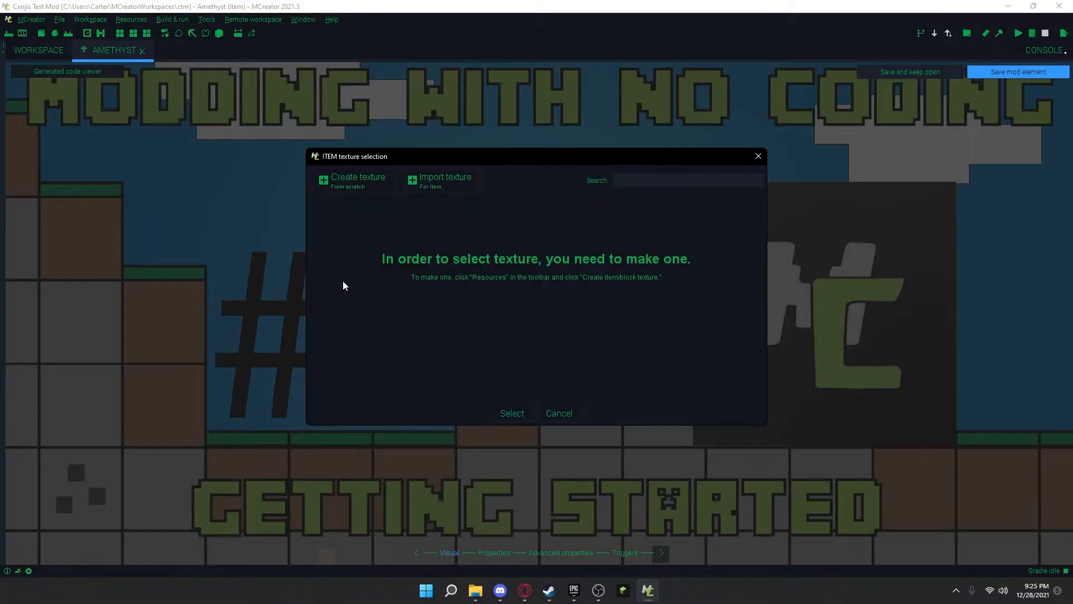
mouse_move(342, 202)
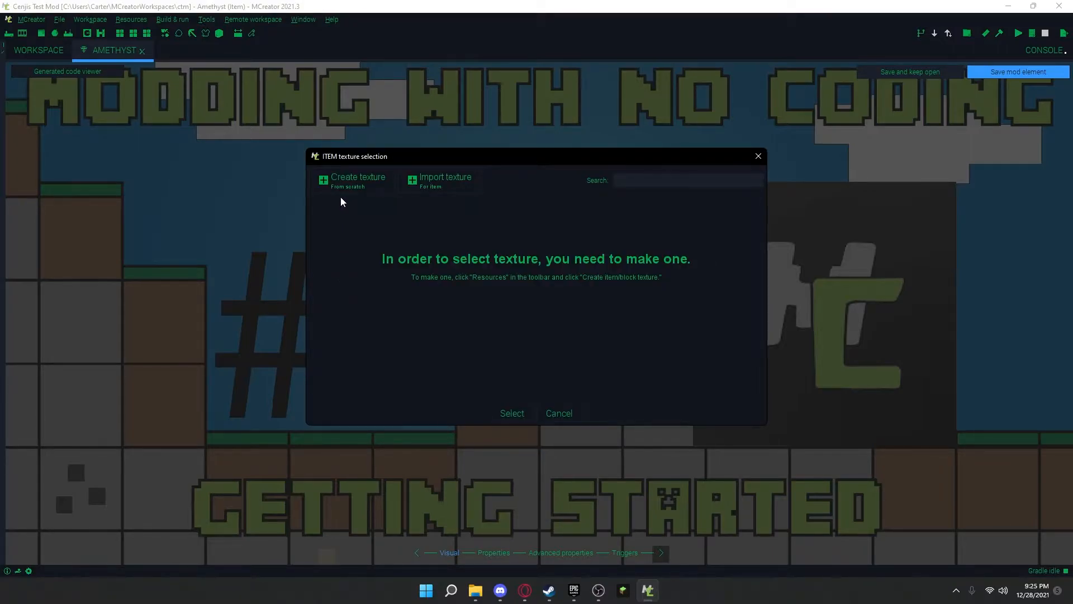
mouse_move(406, 190)
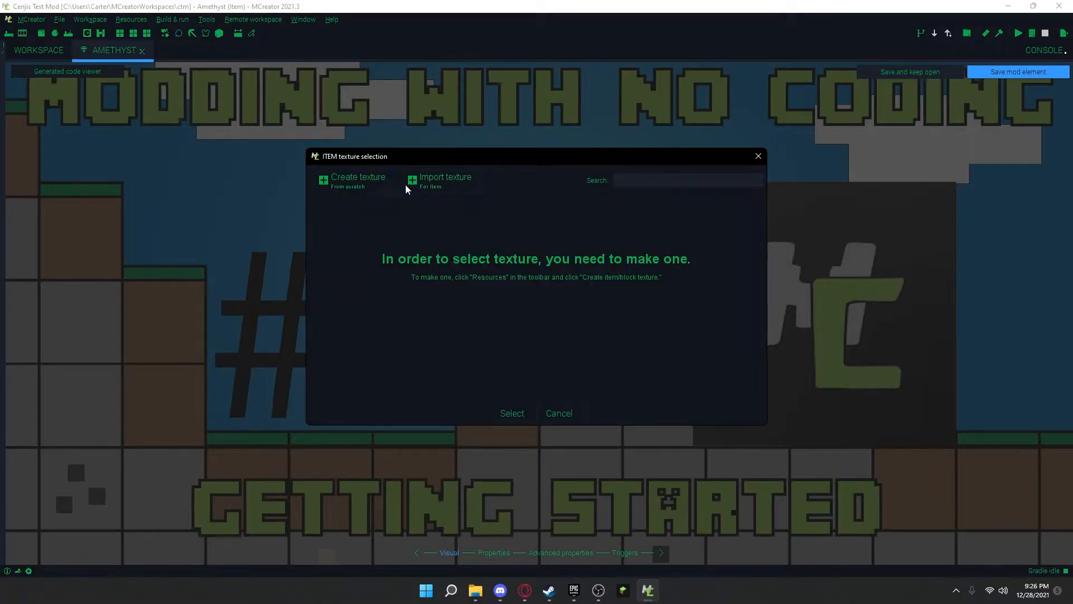
left_click(352, 180)
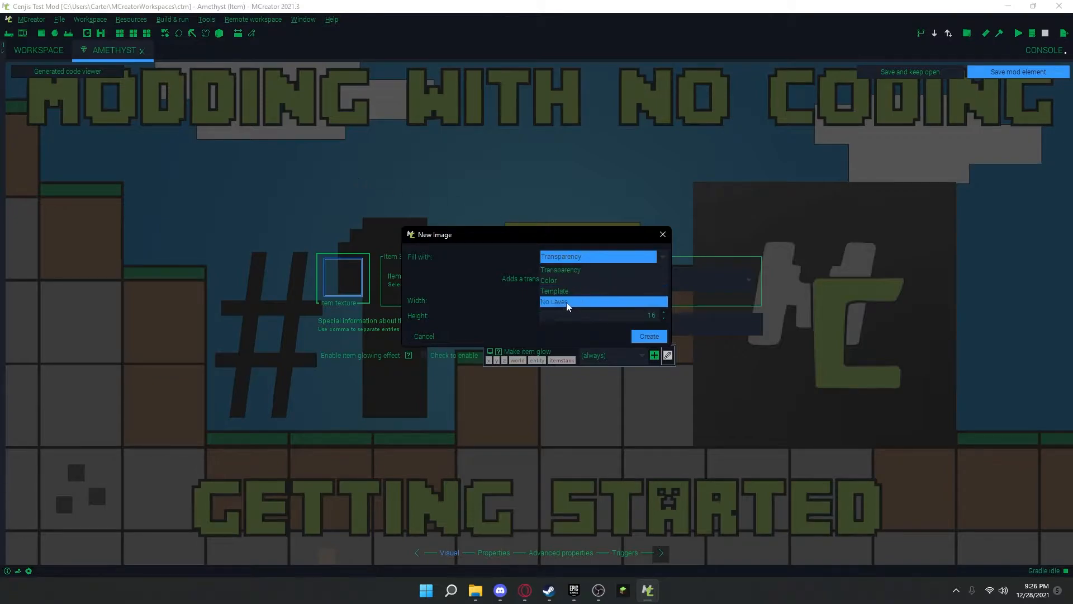
mouse_move(566, 281)
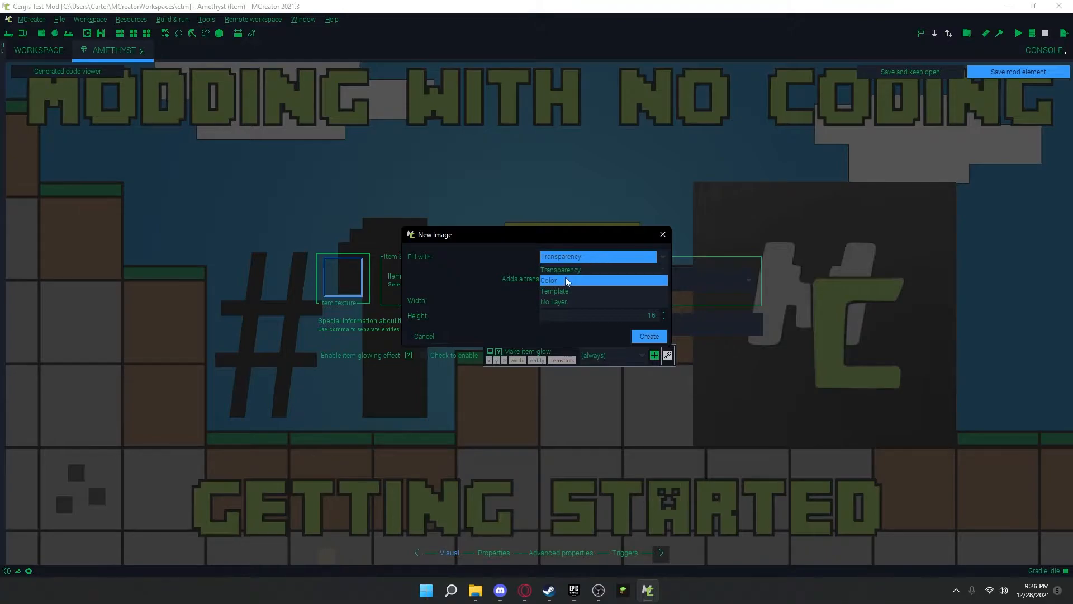
- Set the new 16×16 image's fill to Transparency and create the blank canvas
left_click(553, 301)
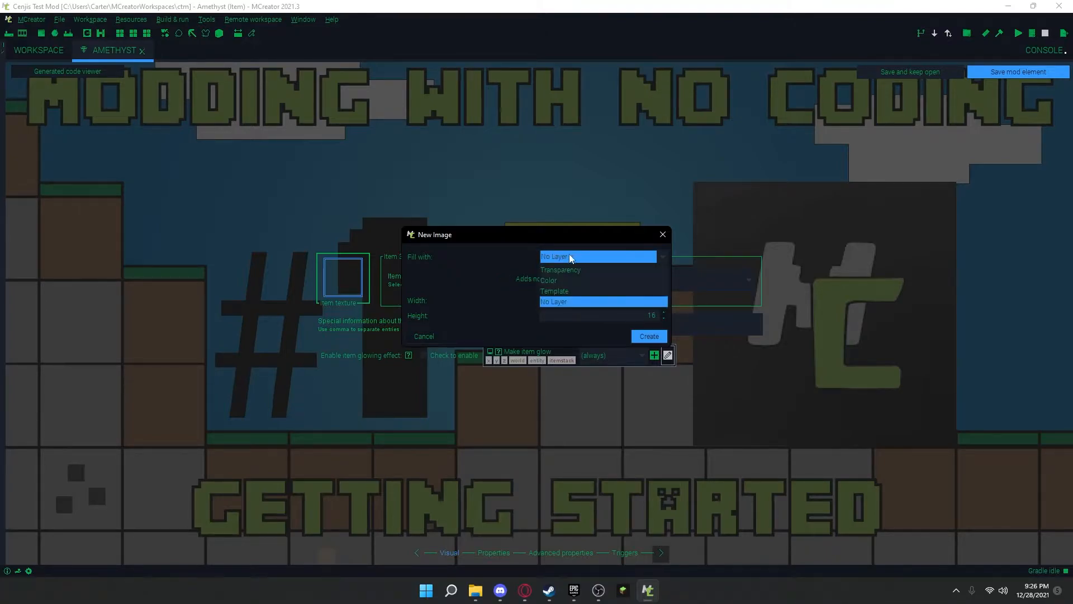
left_click(561, 270)
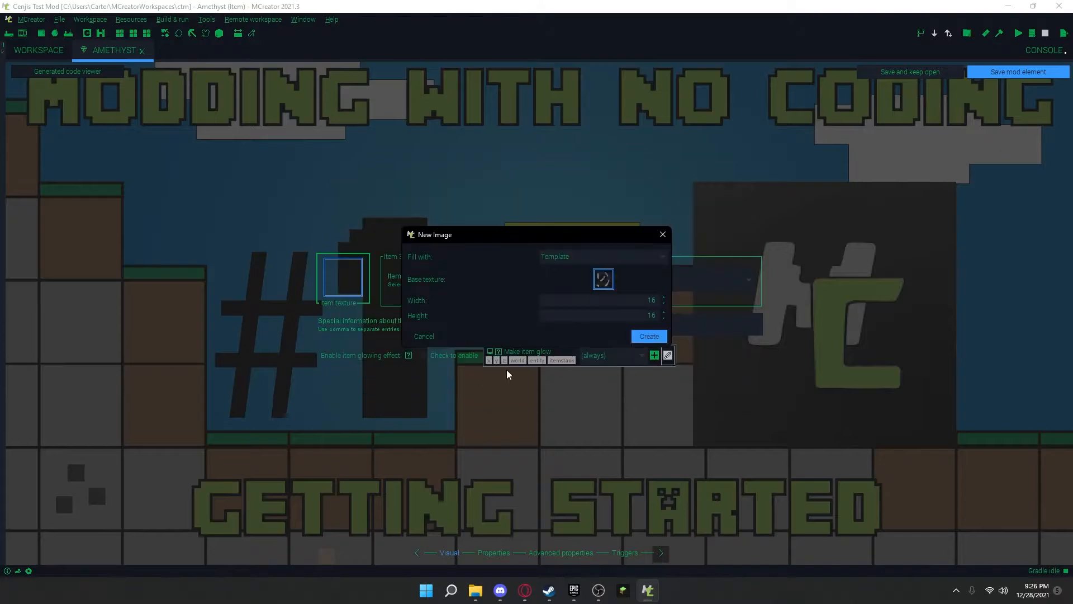
left_click(602, 279)
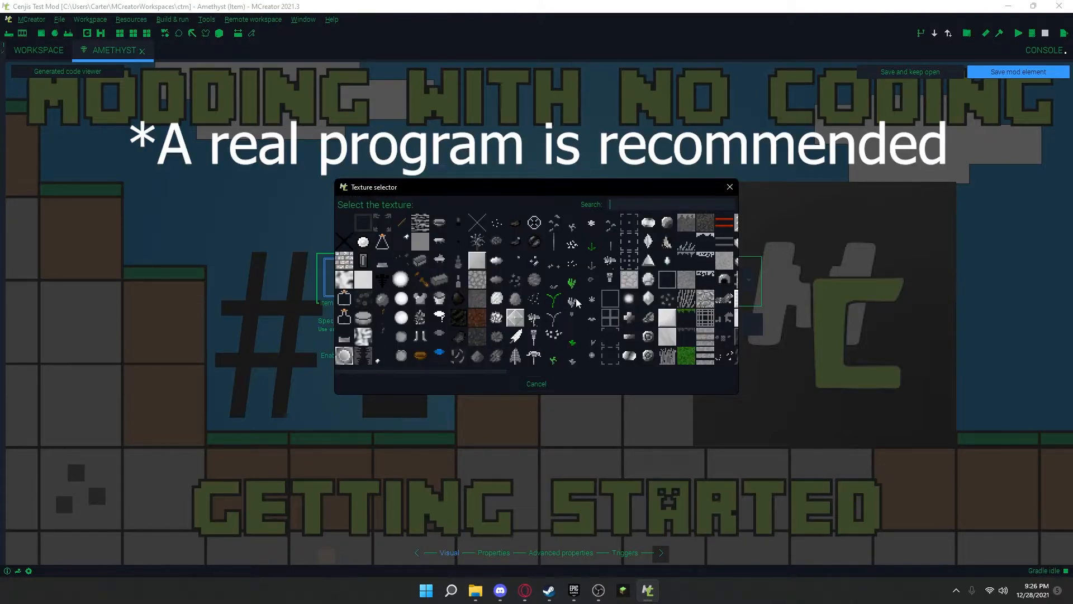
mouse_move(617, 295)
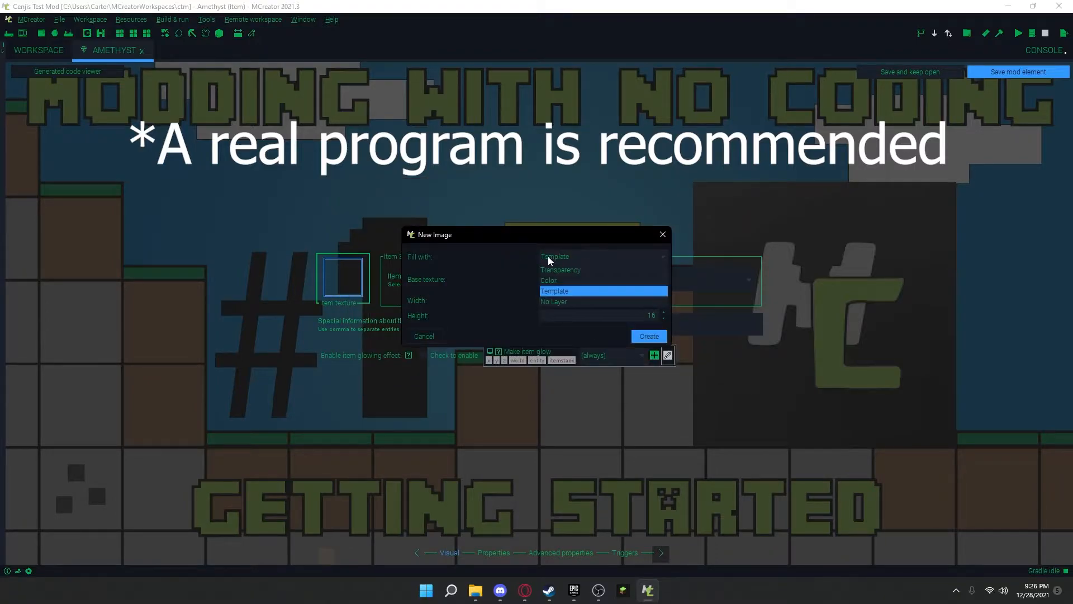
left_click(561, 269)
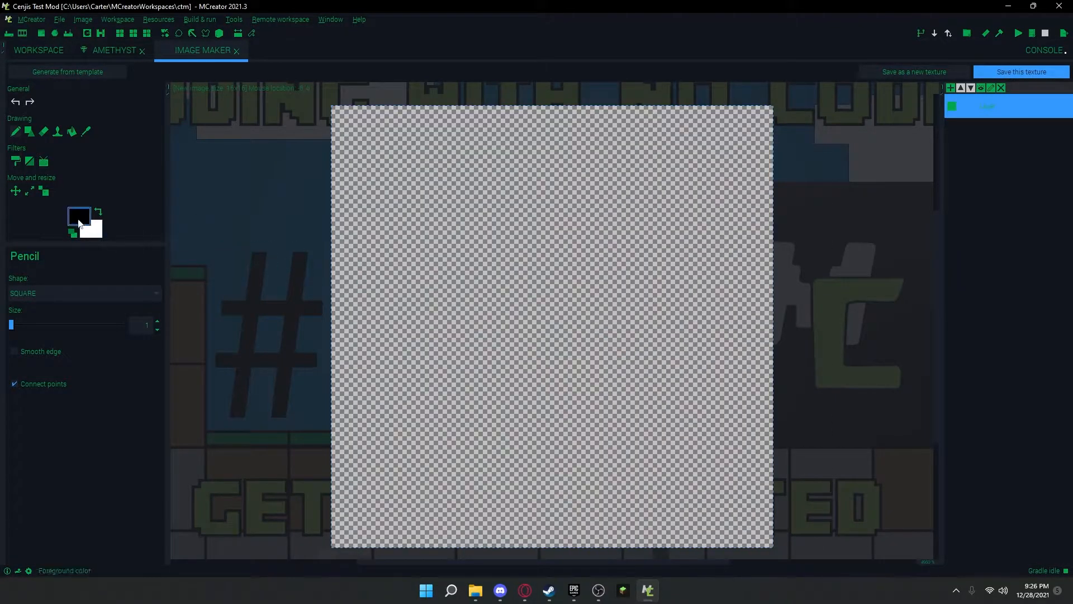
- Set the foreground drawing colour to purple for the gem
left_click(78, 216)
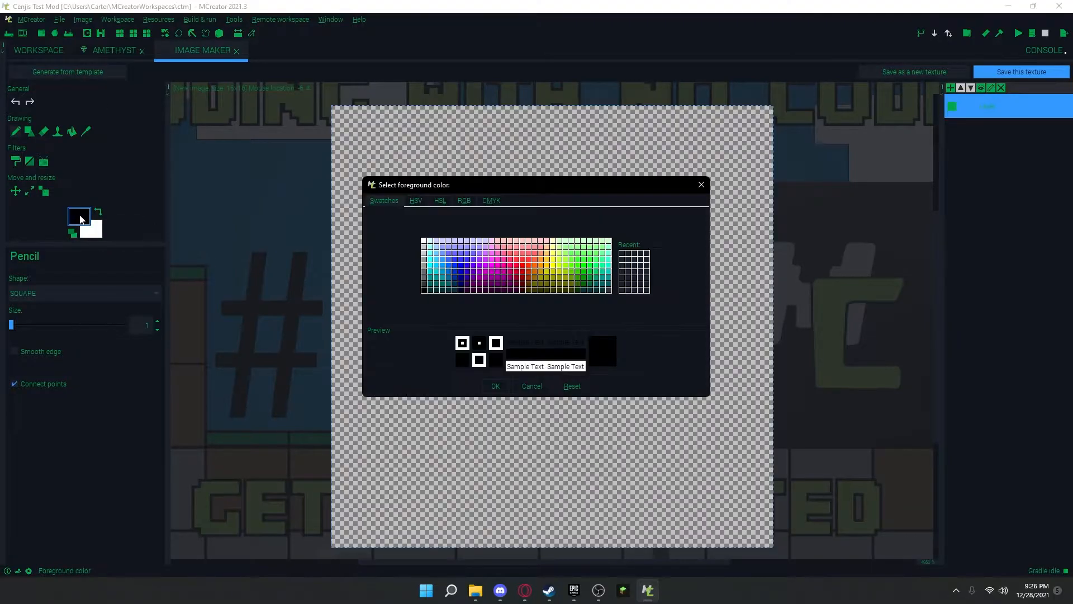
left_click(472, 271)
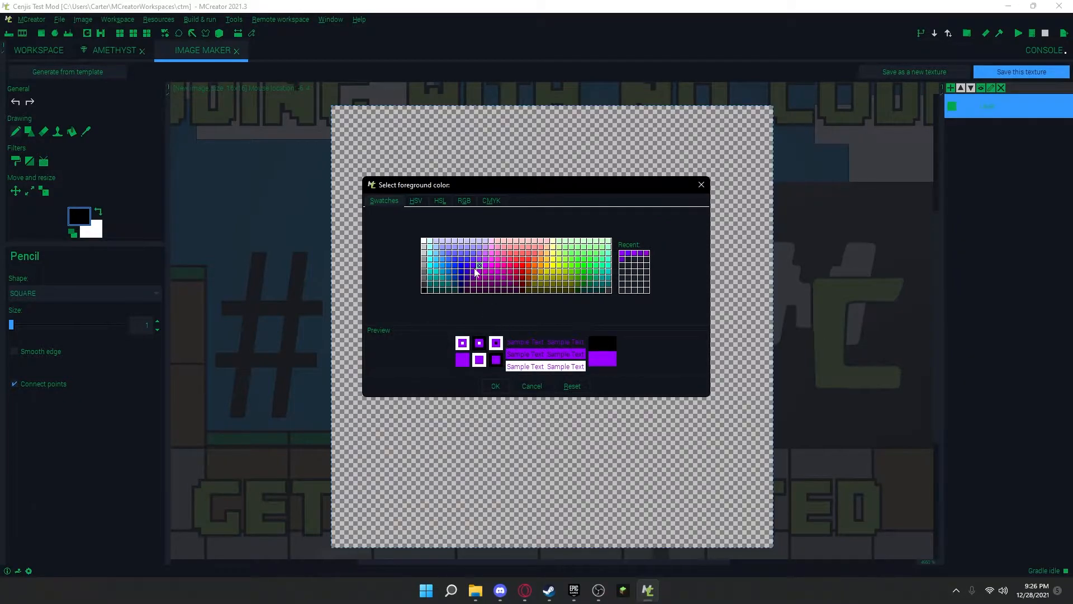
left_click(495, 385)
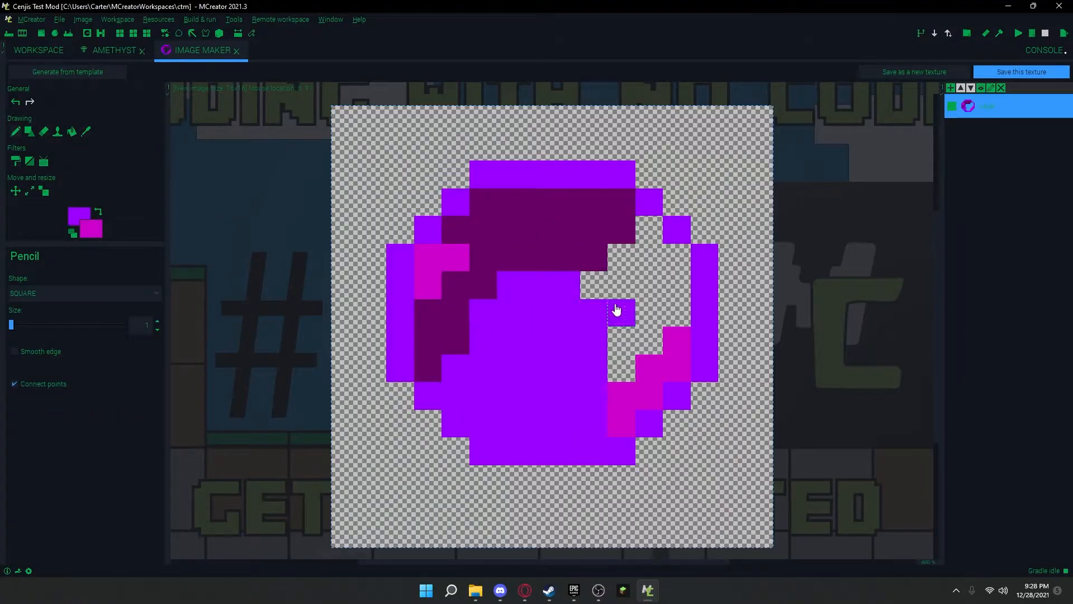
- Apply the Noise tool with adjusted saturation variation for mottled shading
left_click(43, 161)
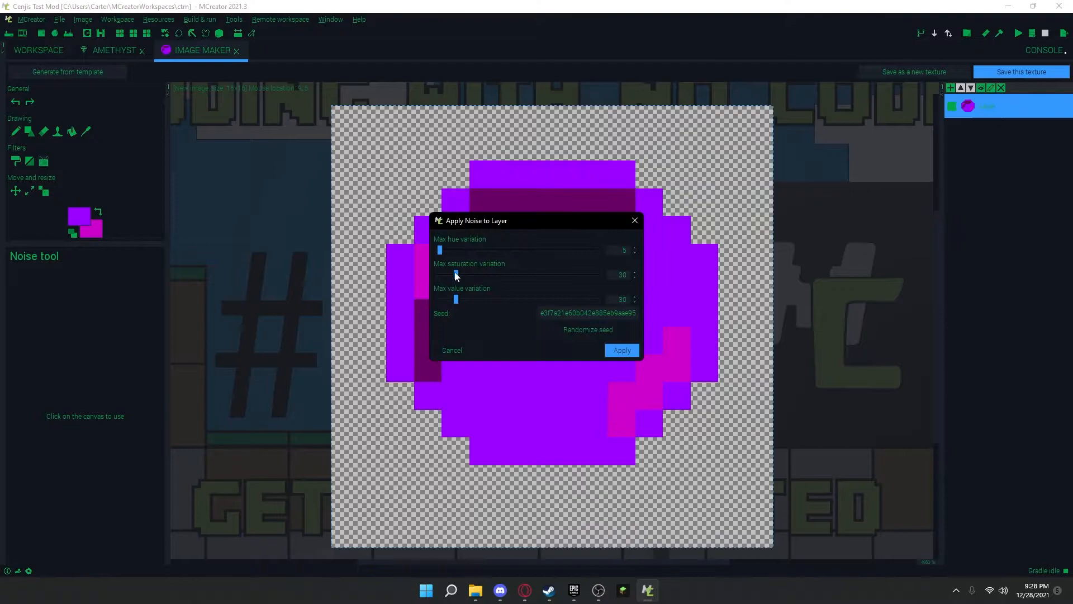
left_click(622, 350)
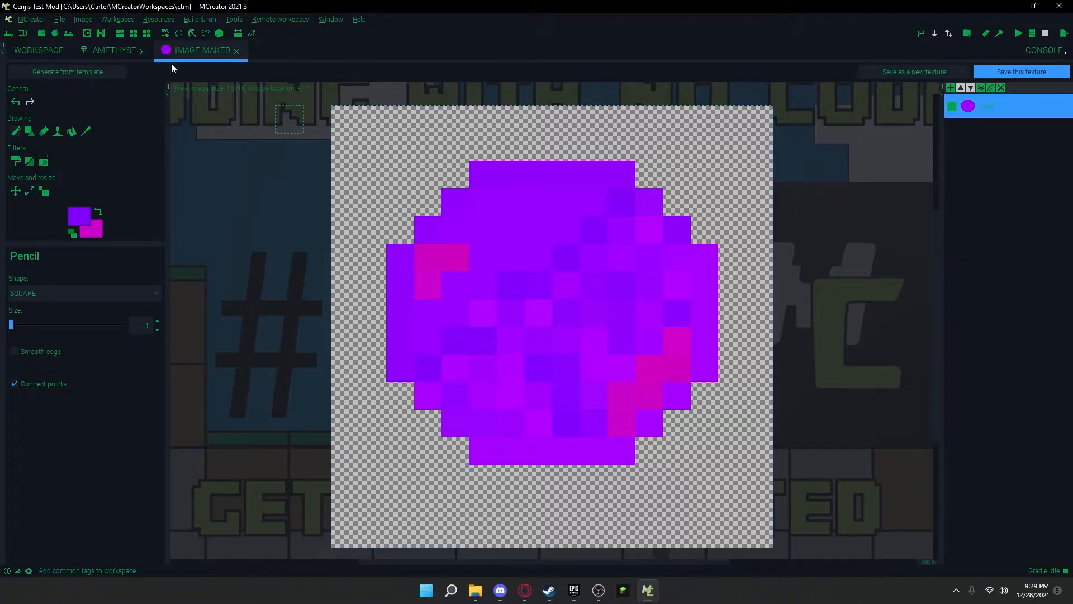
mouse_move(512, 394)
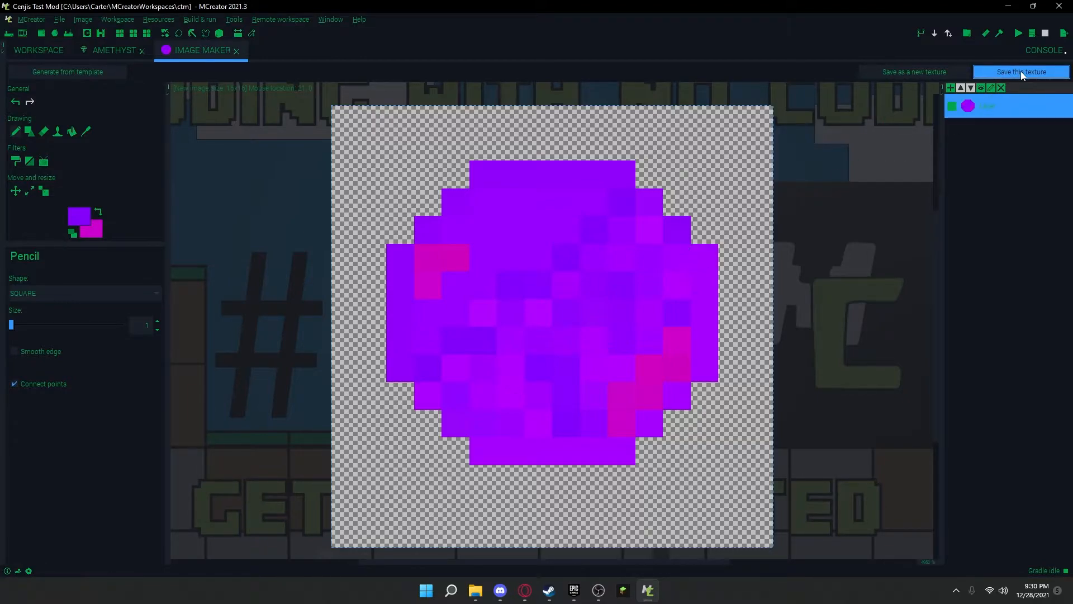
- Save the drawing as an item texture named 'Amethys', which is rejected as invalid
left_click(1022, 72)
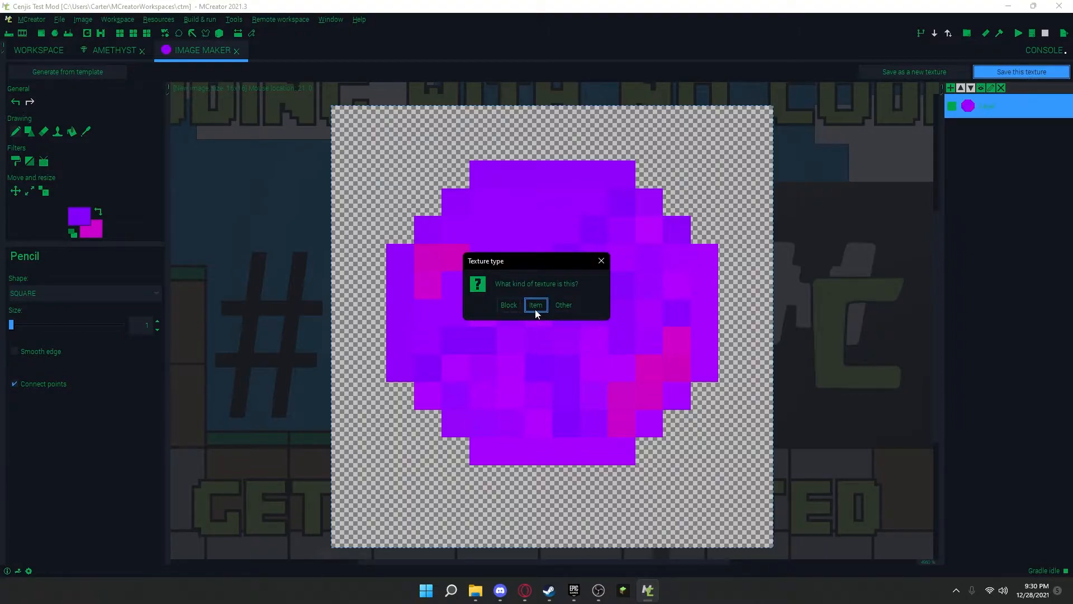
left_click(536, 304)
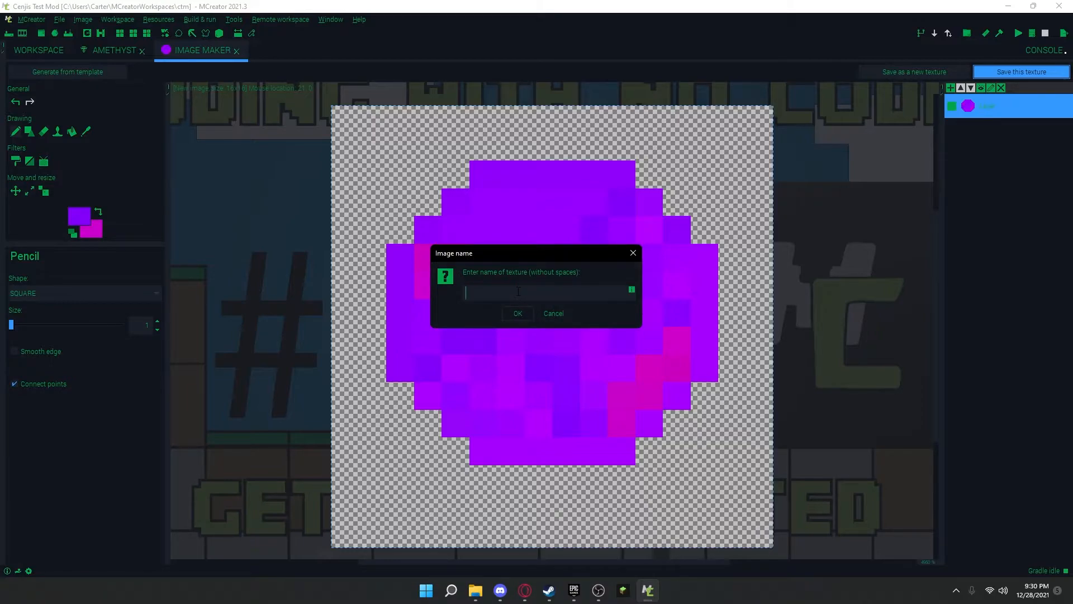
type("Amethys")
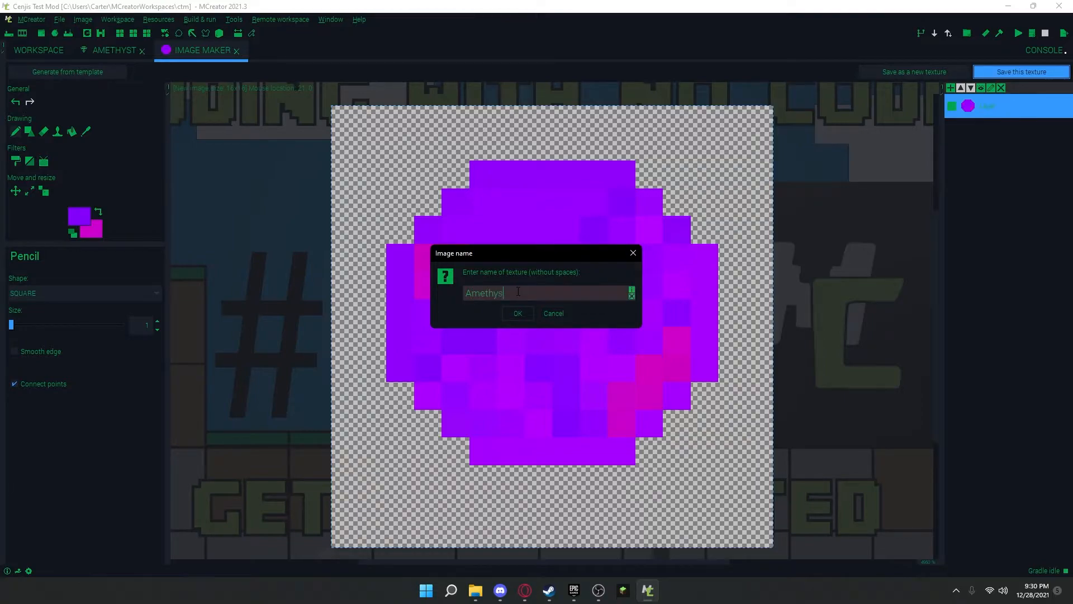
left_click(517, 313)
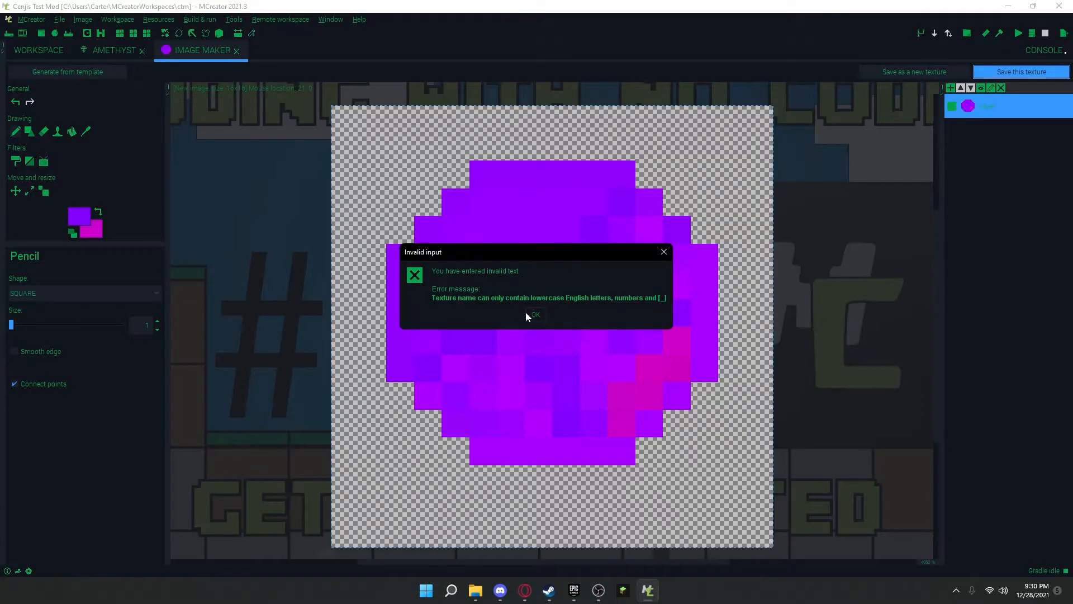
mouse_move(541, 322)
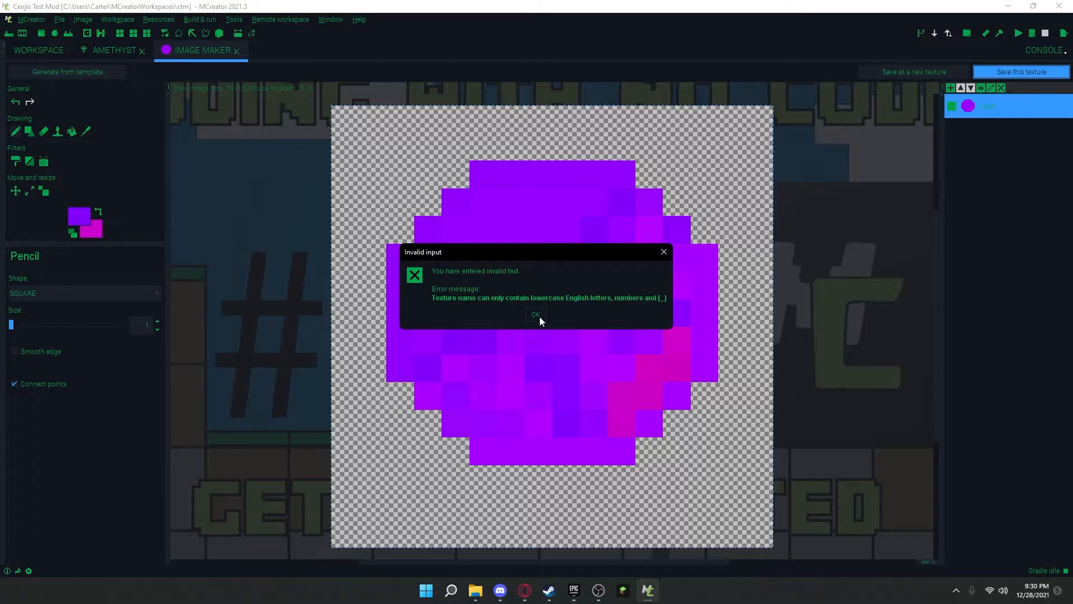
- Dismiss the name error and save the texture as lowercase 'amethyst'
left_click(536, 315)
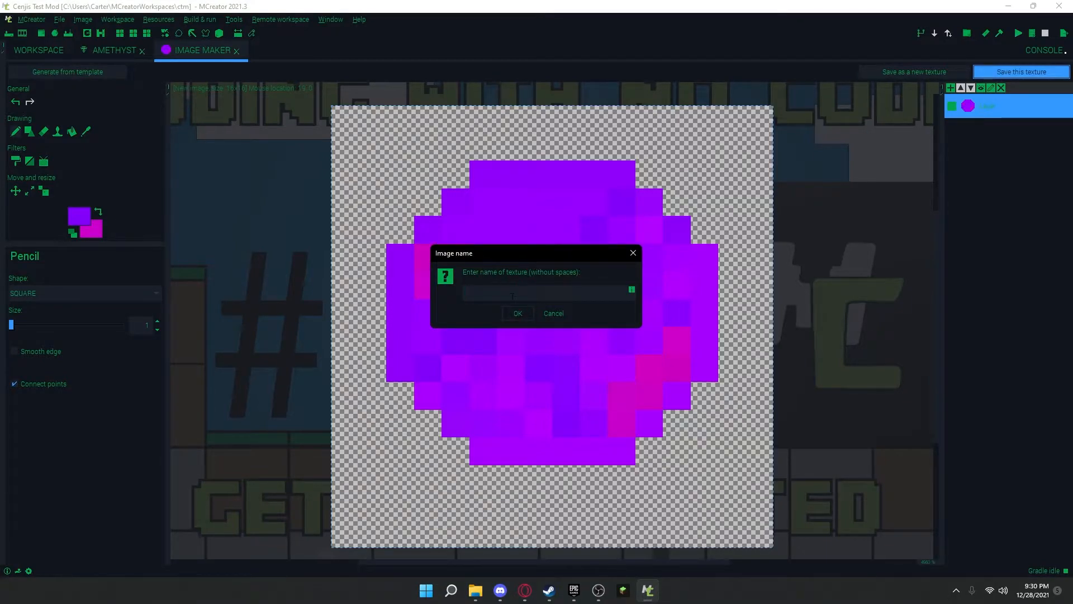
type("amethyst")
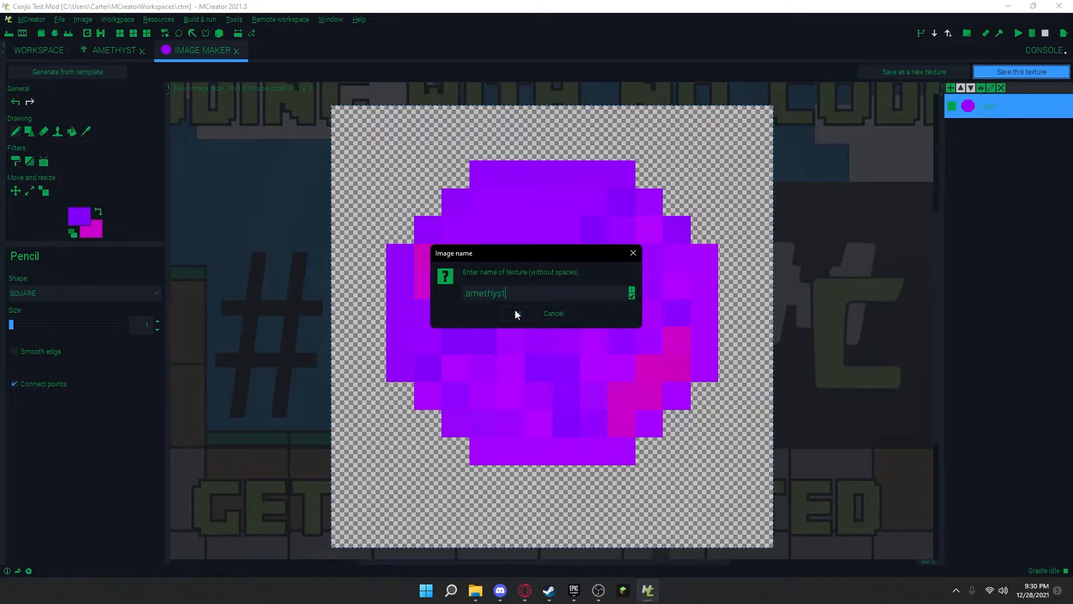
left_click(516, 313)
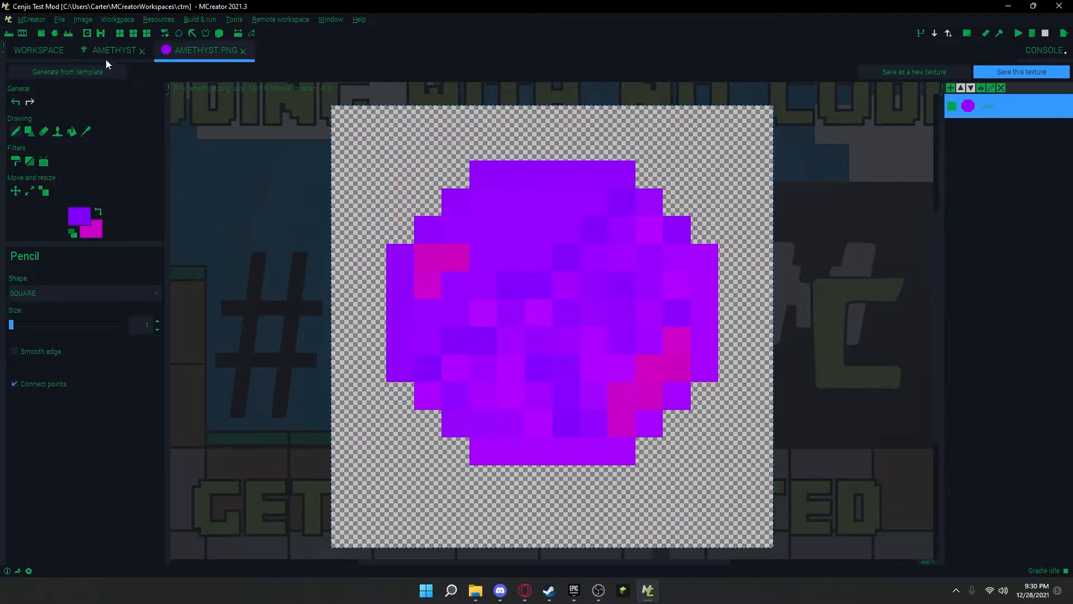
- Assign the purple amethyst texture to the Amethyst item's texture slot
left_click(114, 50)
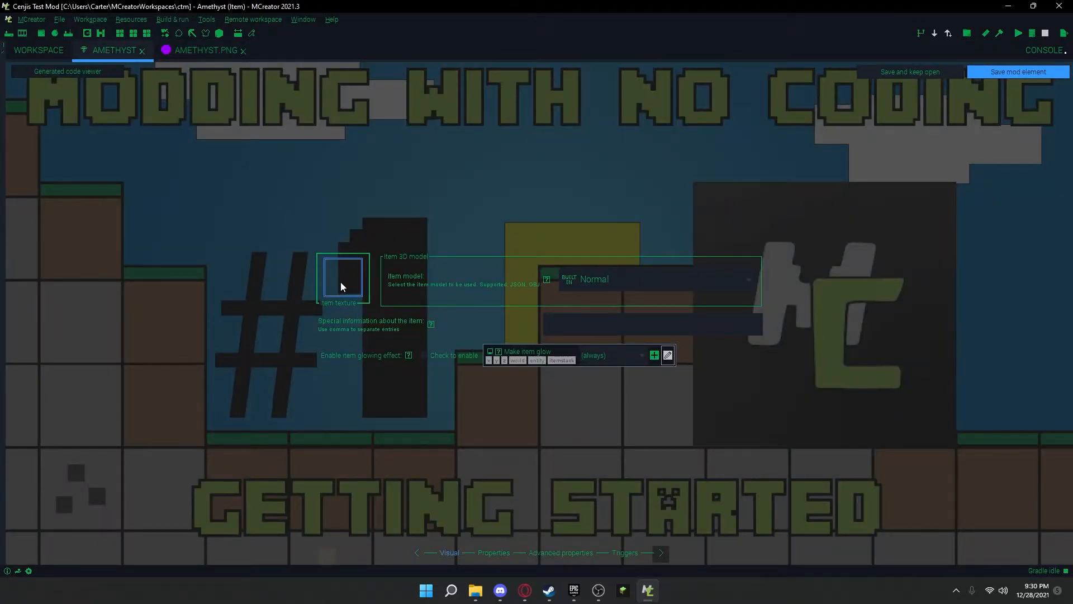
left_click(343, 277)
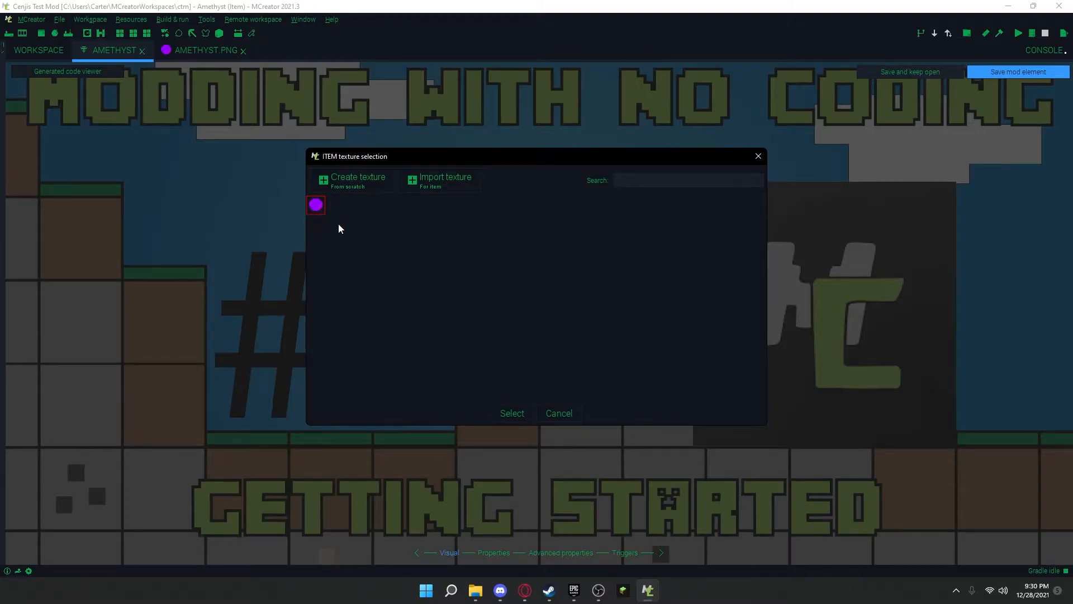
left_click(512, 414)
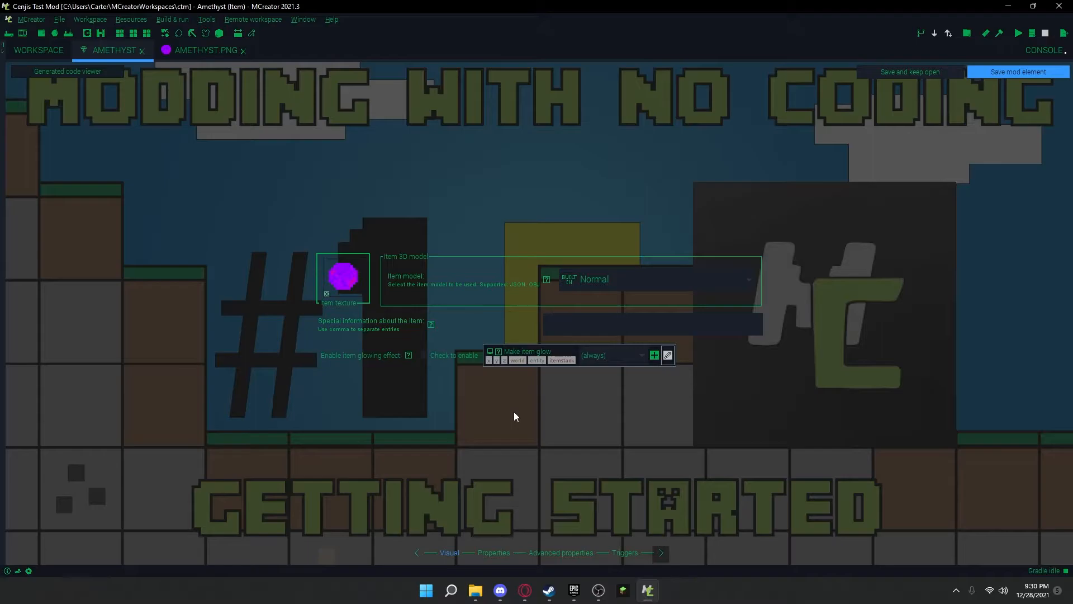
left_click(650, 324)
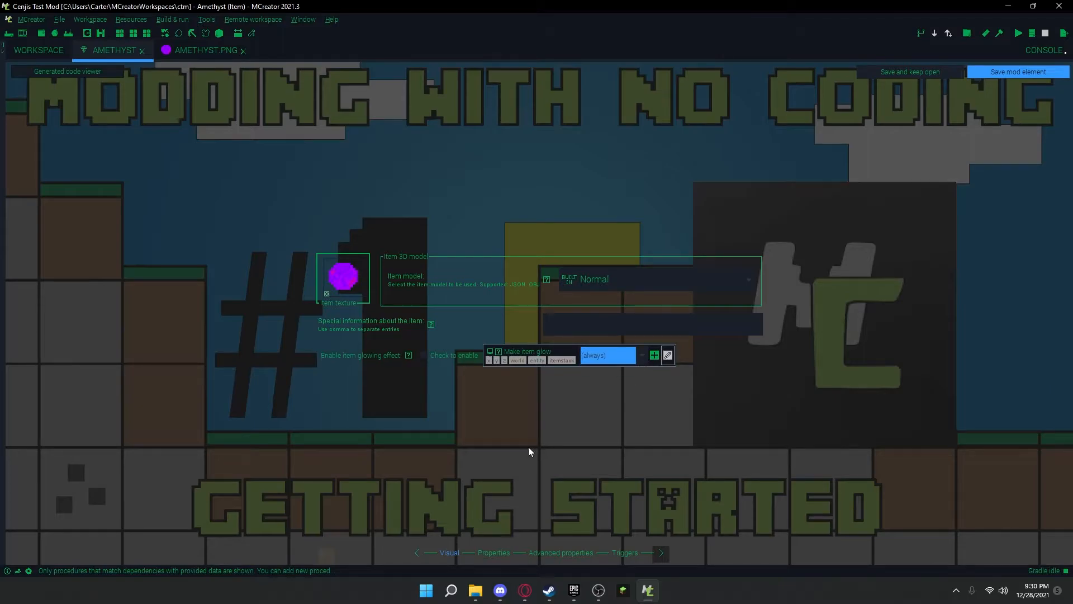
- Set the item's rarity to common and its creative tab to Materials on the Properties page
left_click(493, 552)
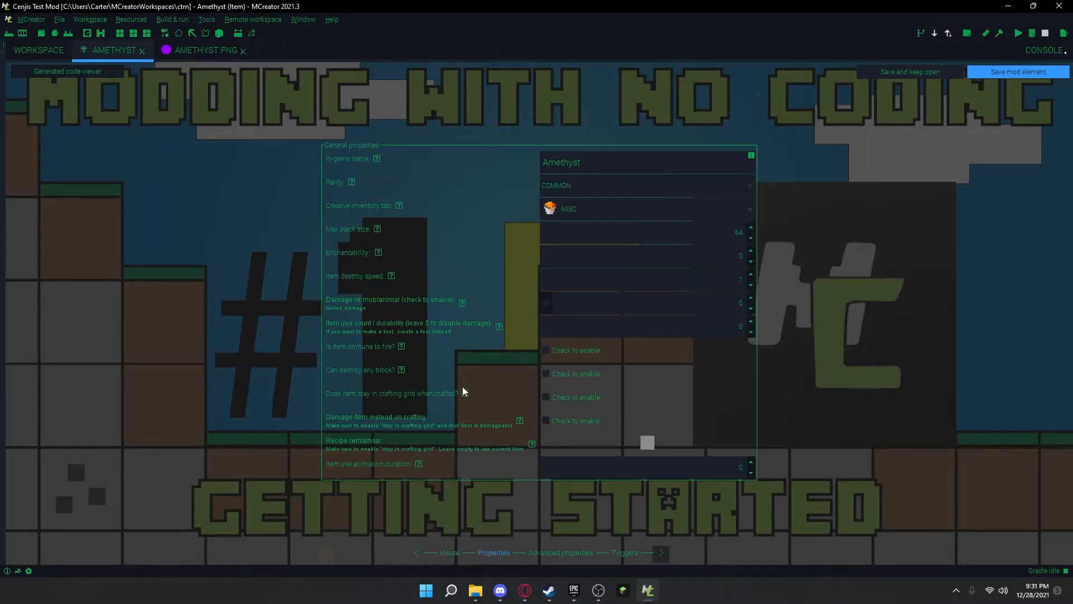
left_click(645, 185)
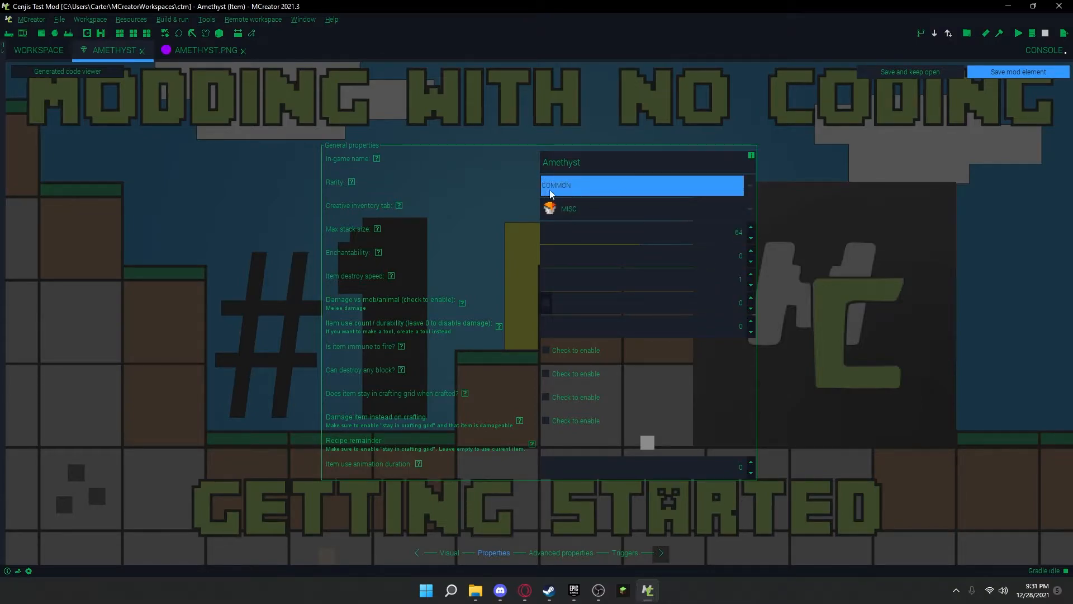
left_click(642, 186)
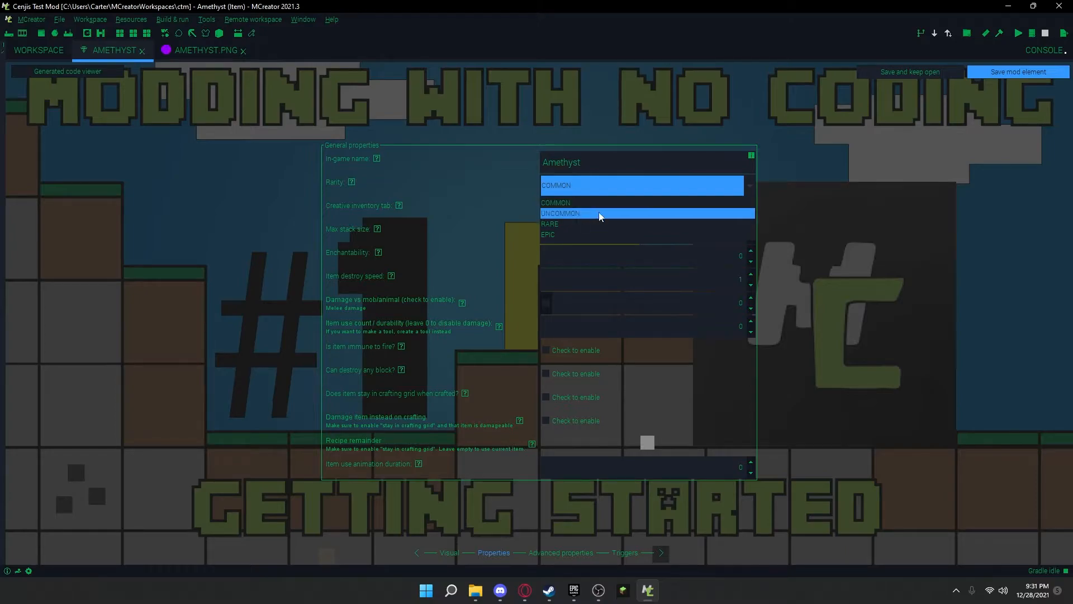
left_click(555, 202)
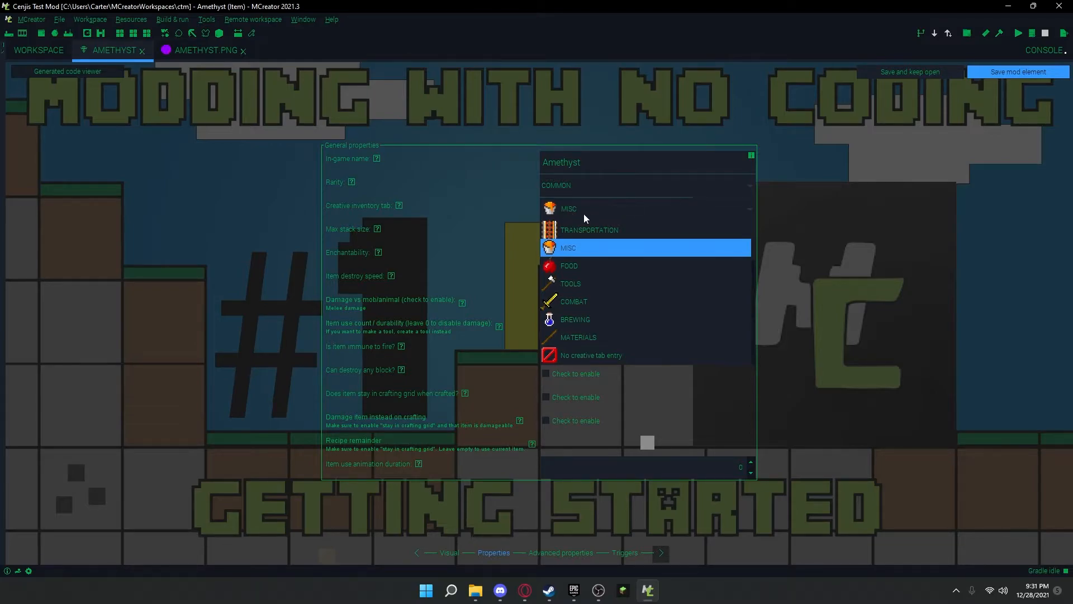
left_click(579, 338)
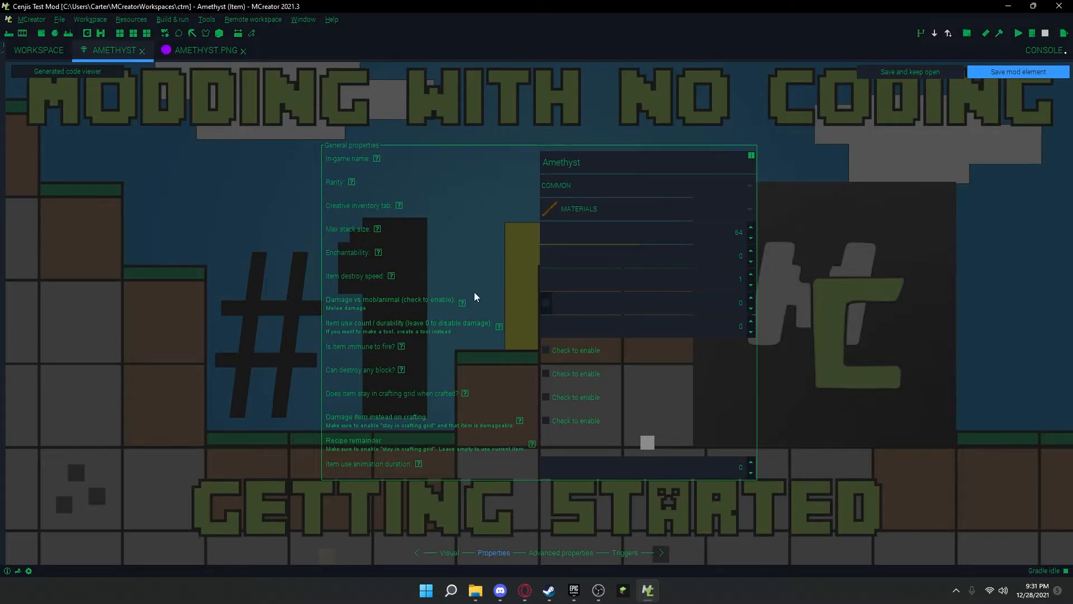
left_click(740, 280)
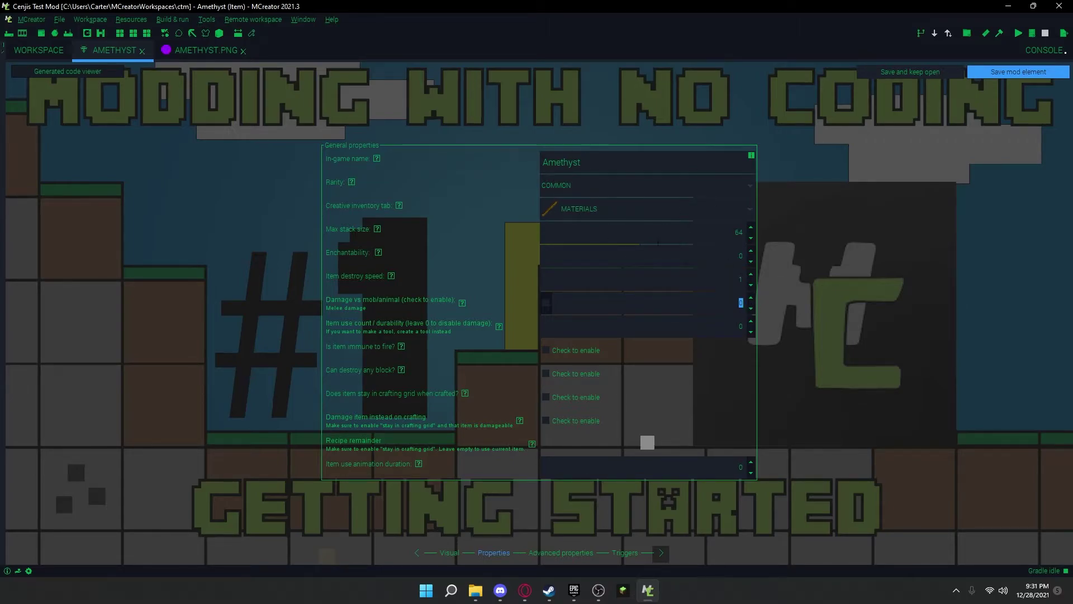
mouse_move(713, 354)
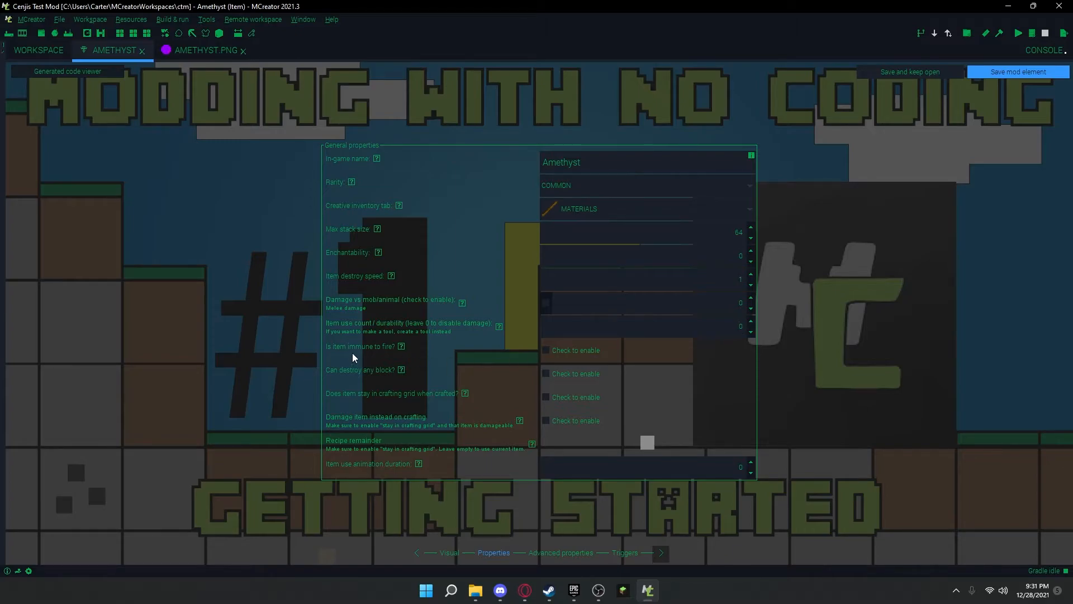
mouse_move(349, 381)
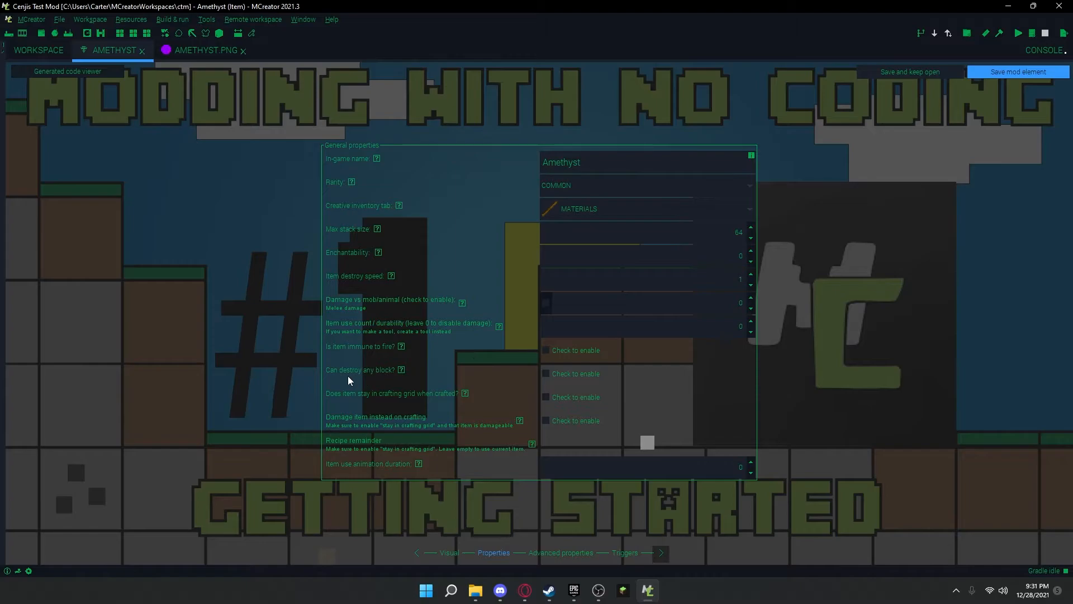
mouse_move(545, 381)
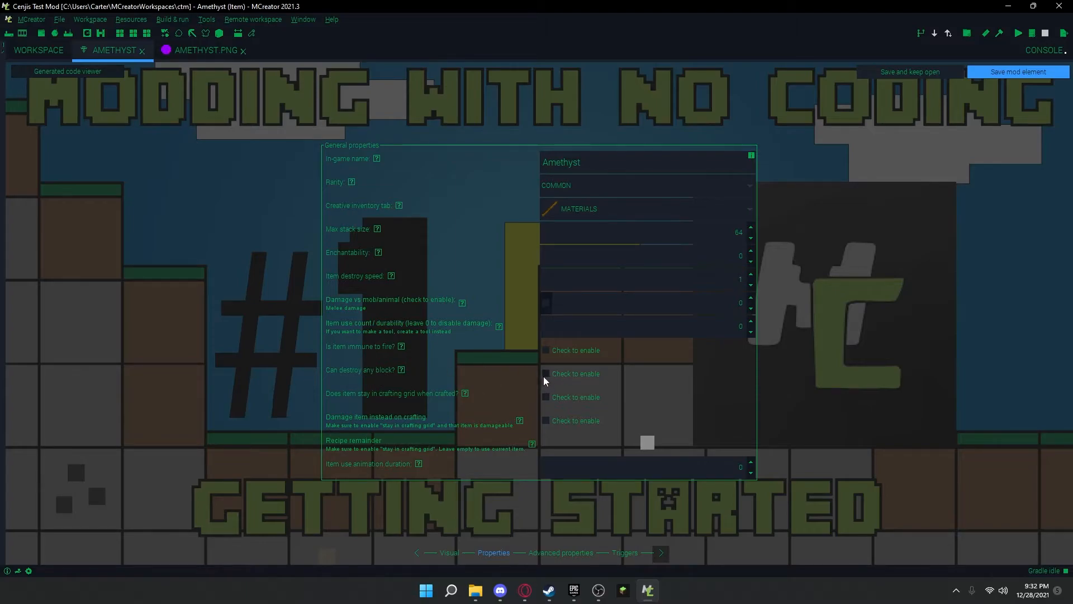
mouse_move(342, 395)
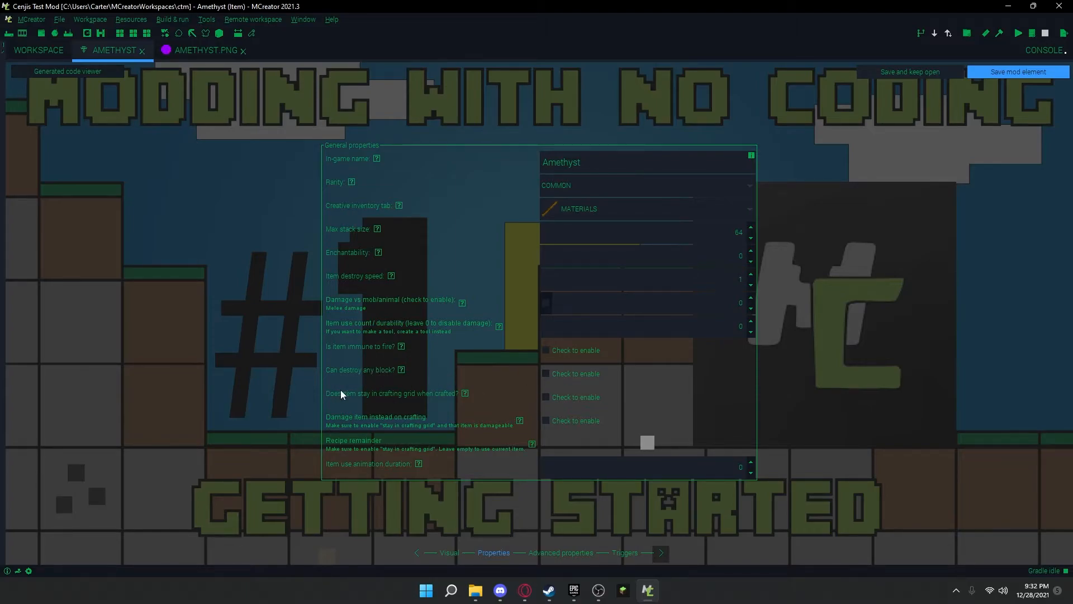
mouse_move(469, 403)
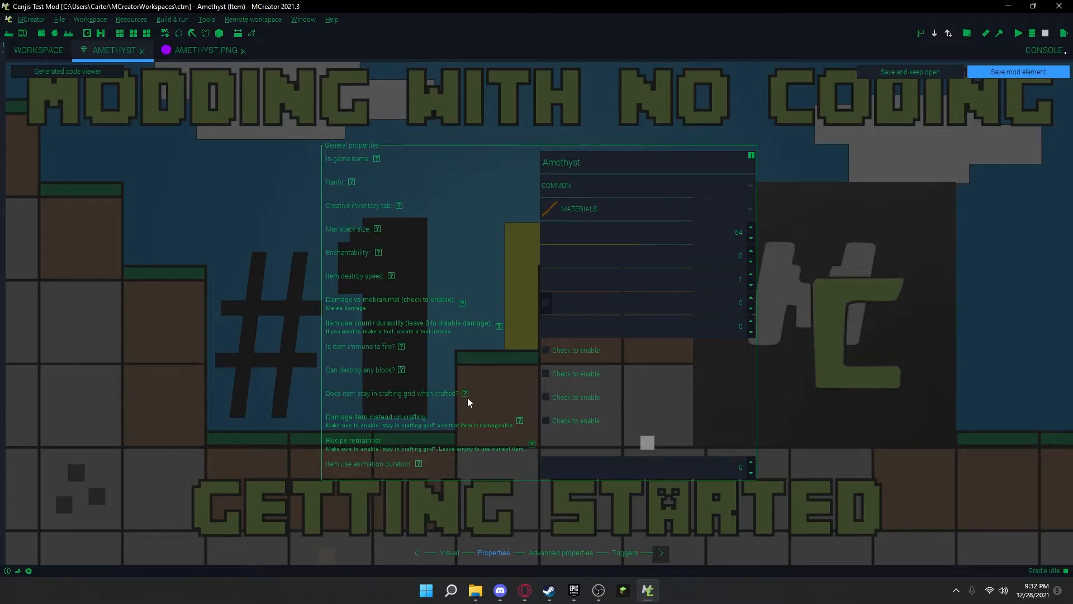
mouse_move(496, 394)
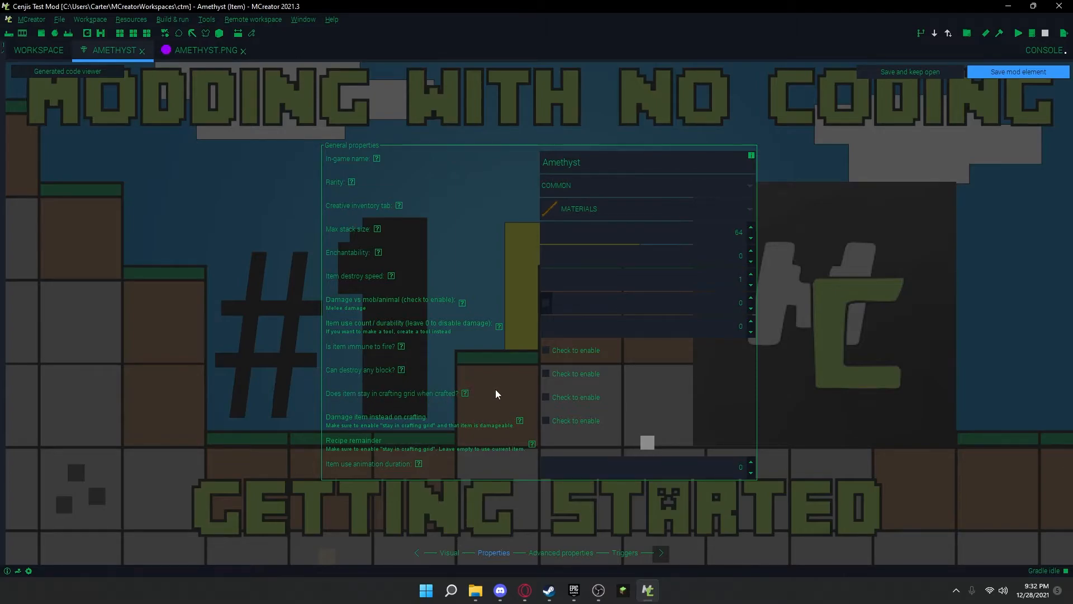
mouse_move(404, 412)
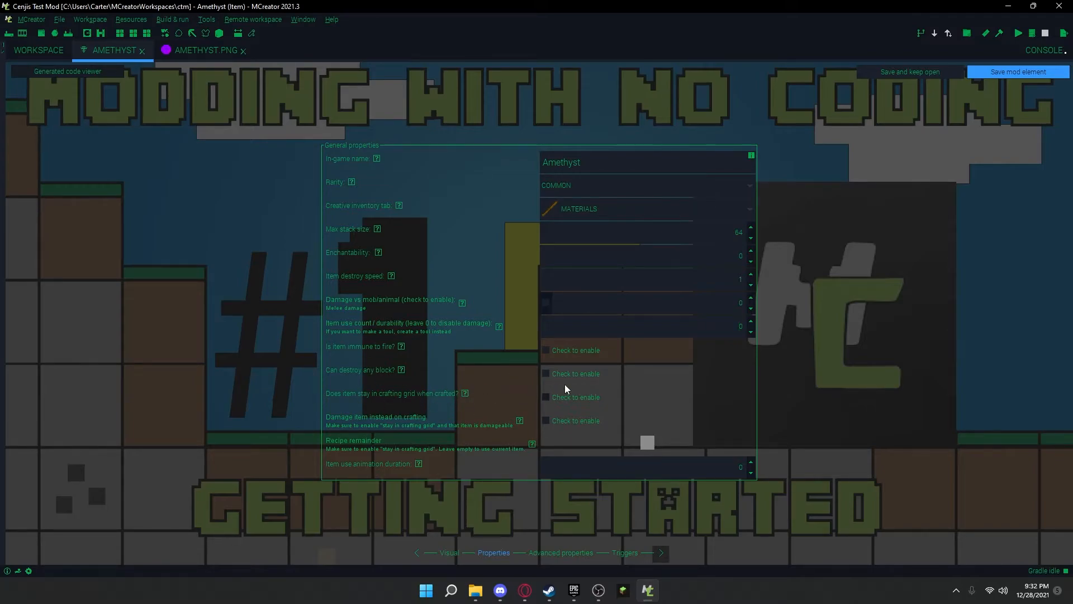
mouse_move(492, 454)
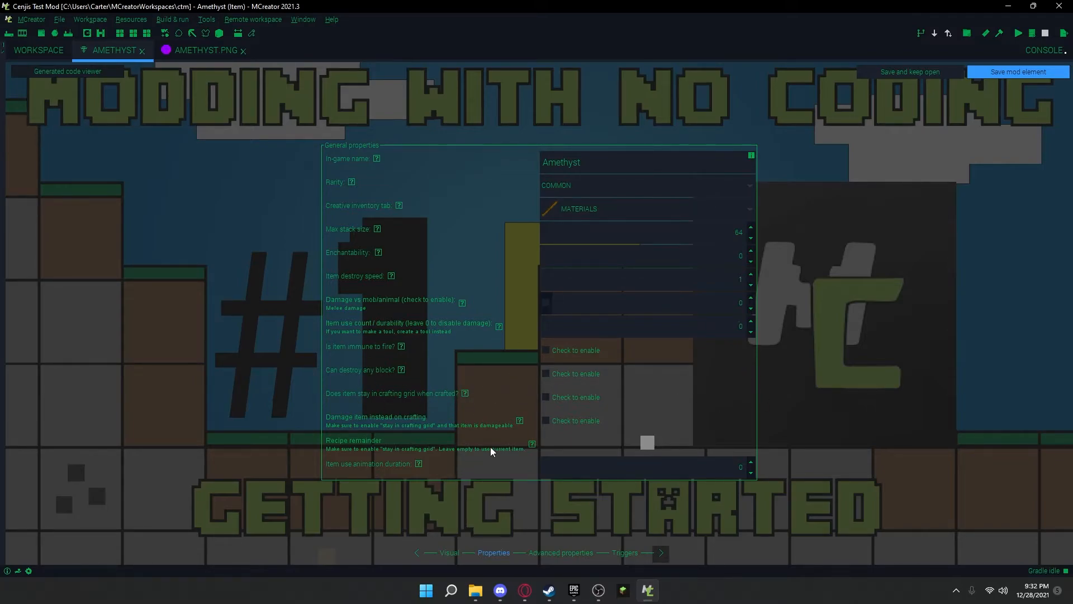
mouse_move(617, 393)
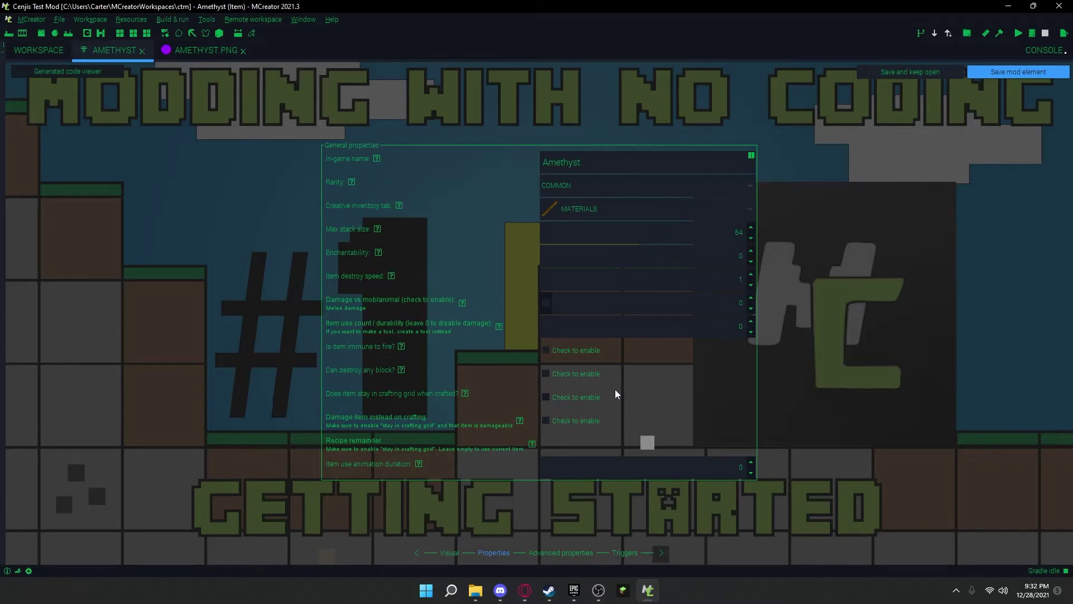
mouse_move(384, 427)
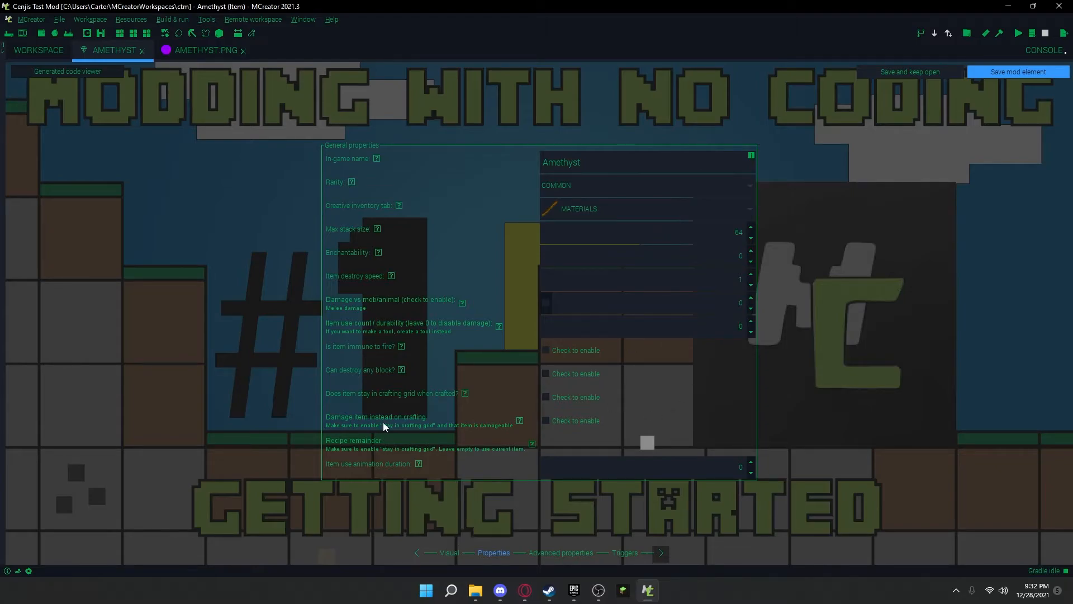
mouse_move(465, 455)
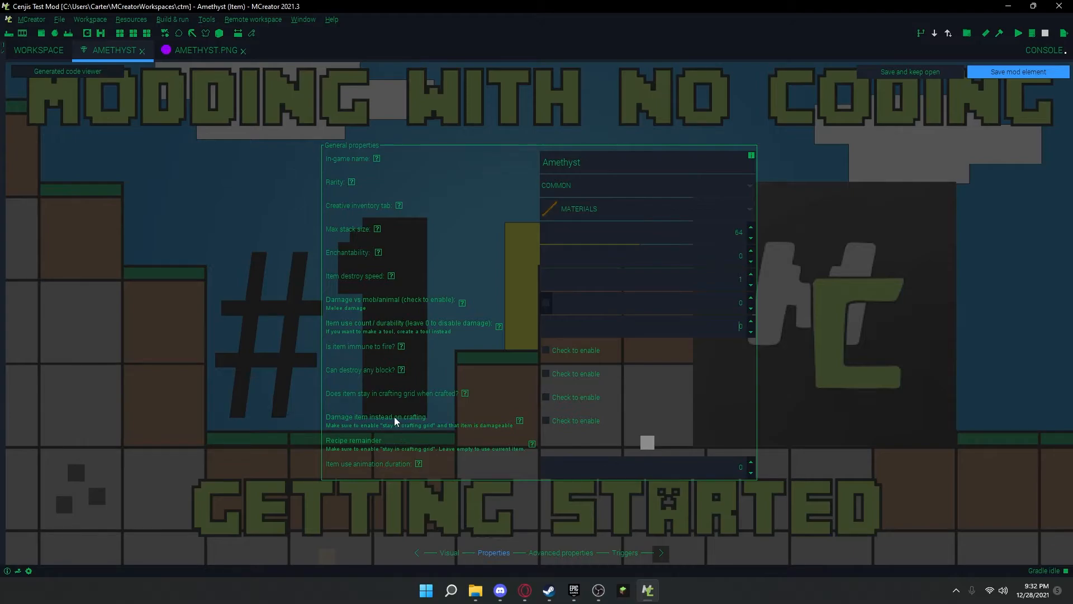
mouse_move(389, 425)
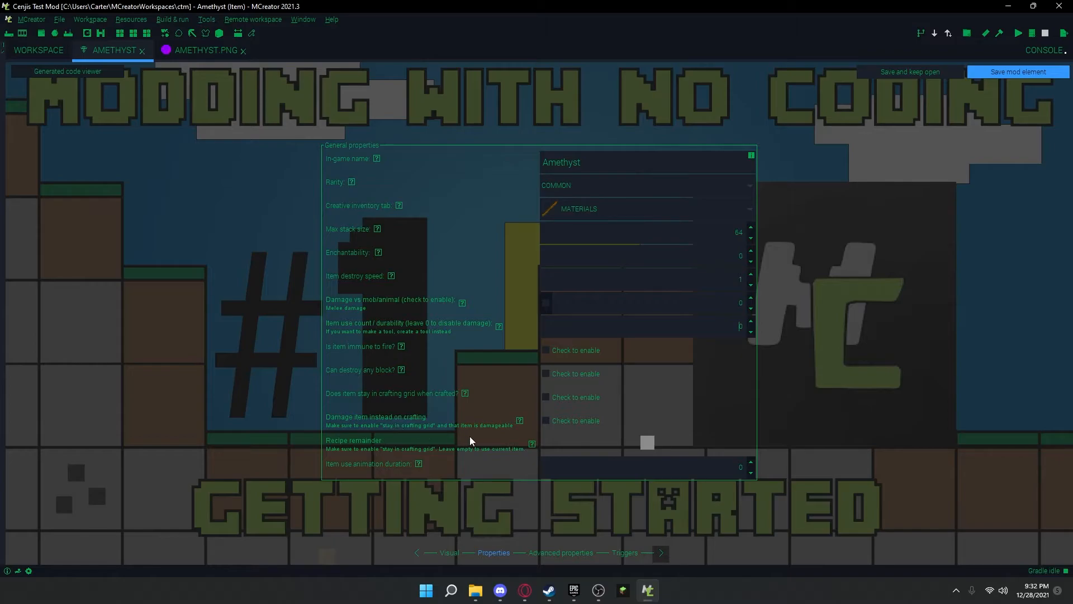
mouse_move(163, 438)
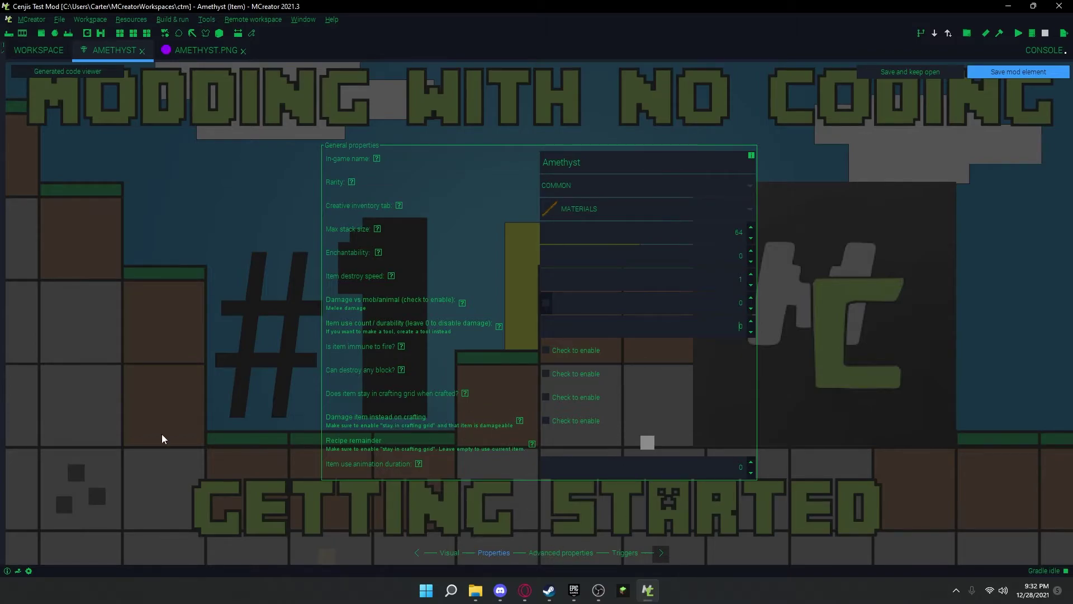
mouse_move(393, 445)
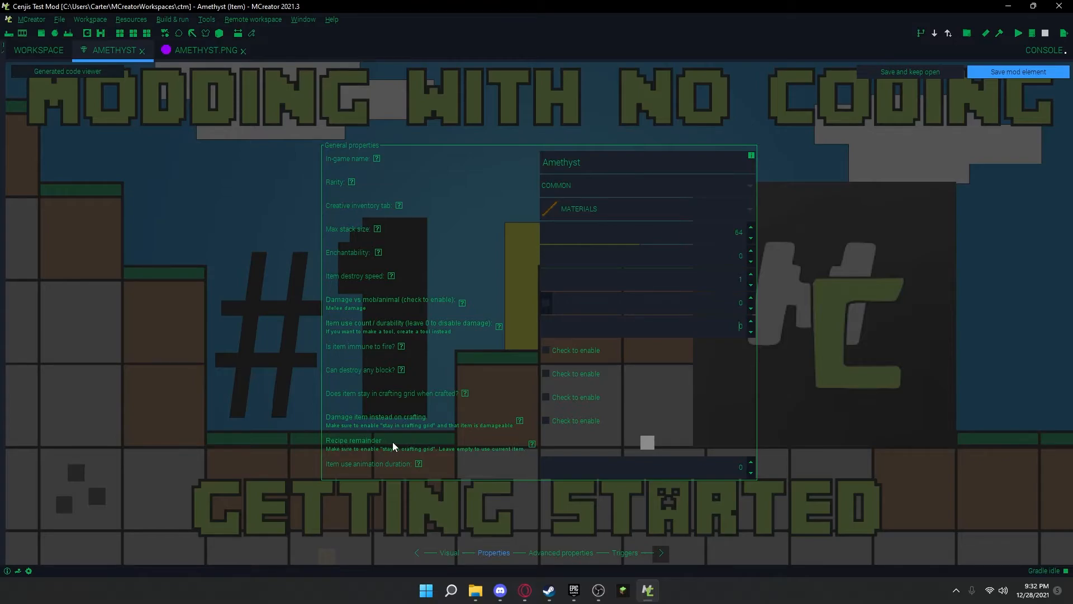
mouse_move(427, 453)
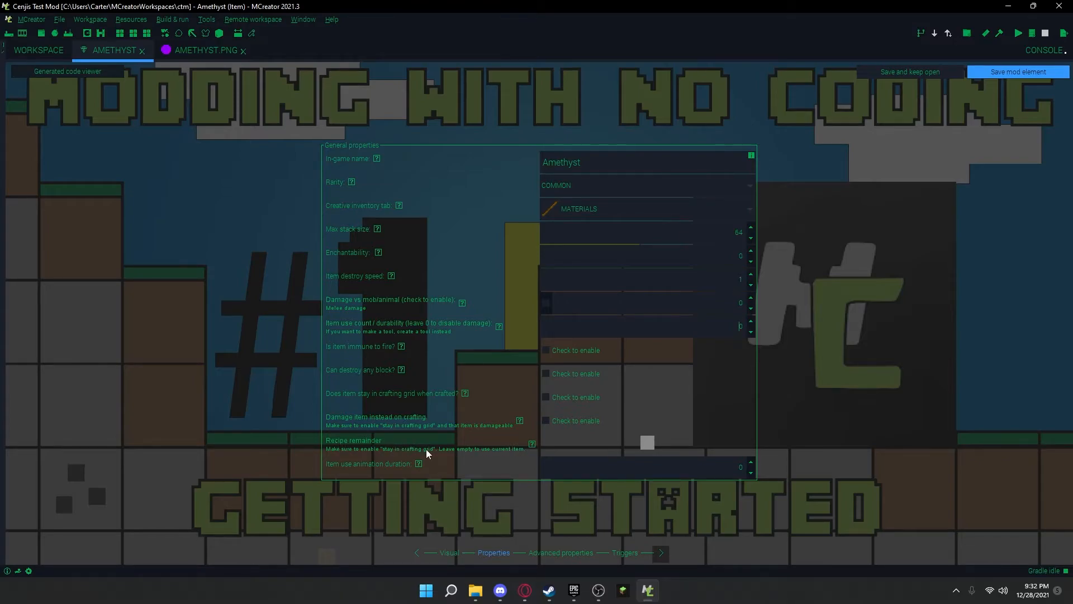
mouse_move(608, 500)
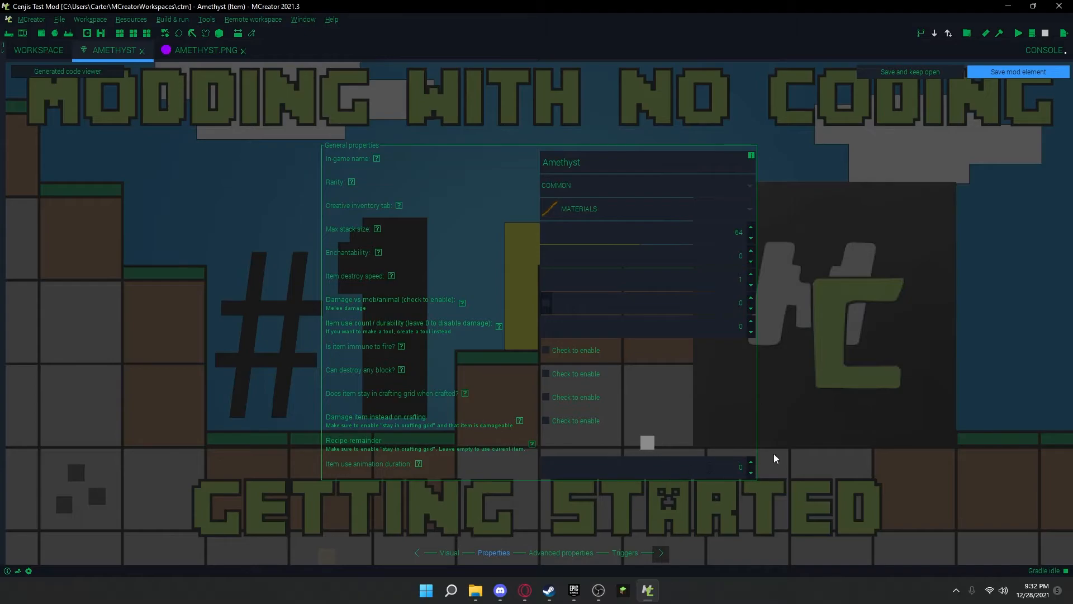
- Check the animation duration value and move to Advanced properties
left_click(726, 467)
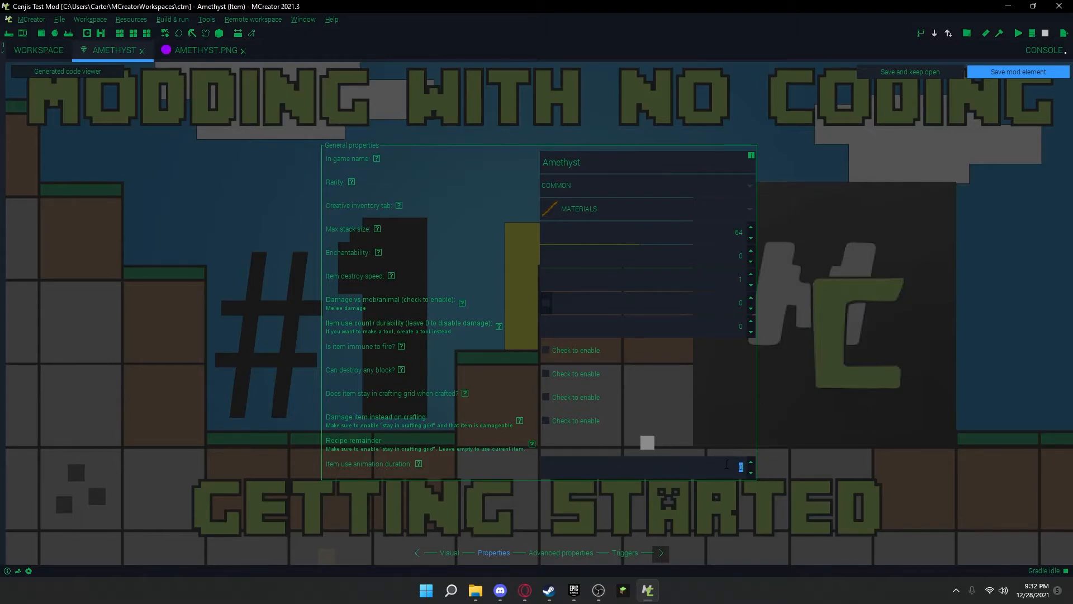
left_click(562, 552)
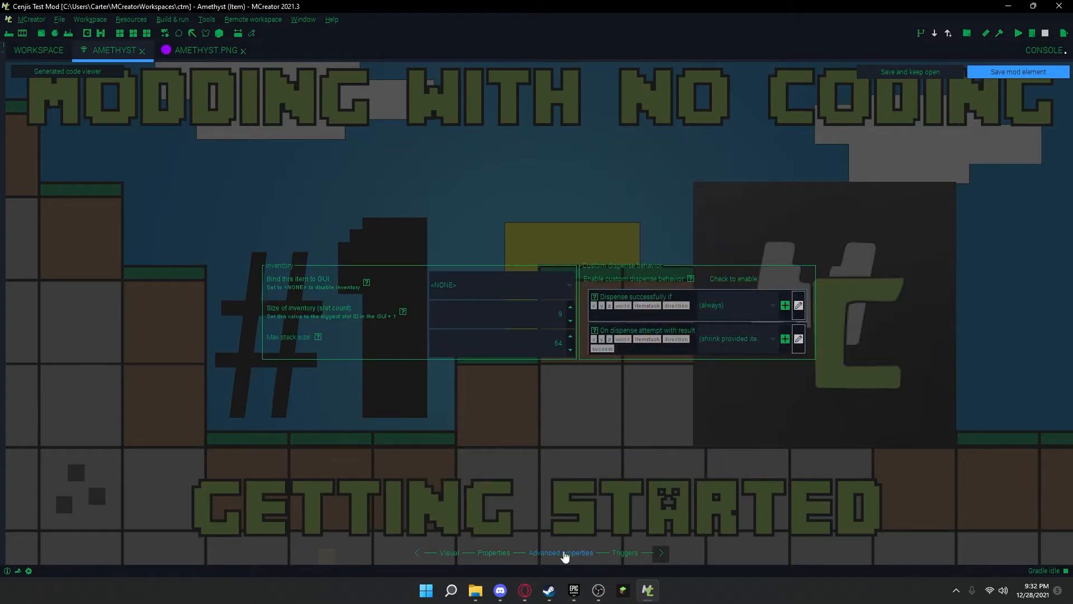
- Review the Bind this item to GUI setting unchanged and move to the Triggers page
left_click(501, 285)
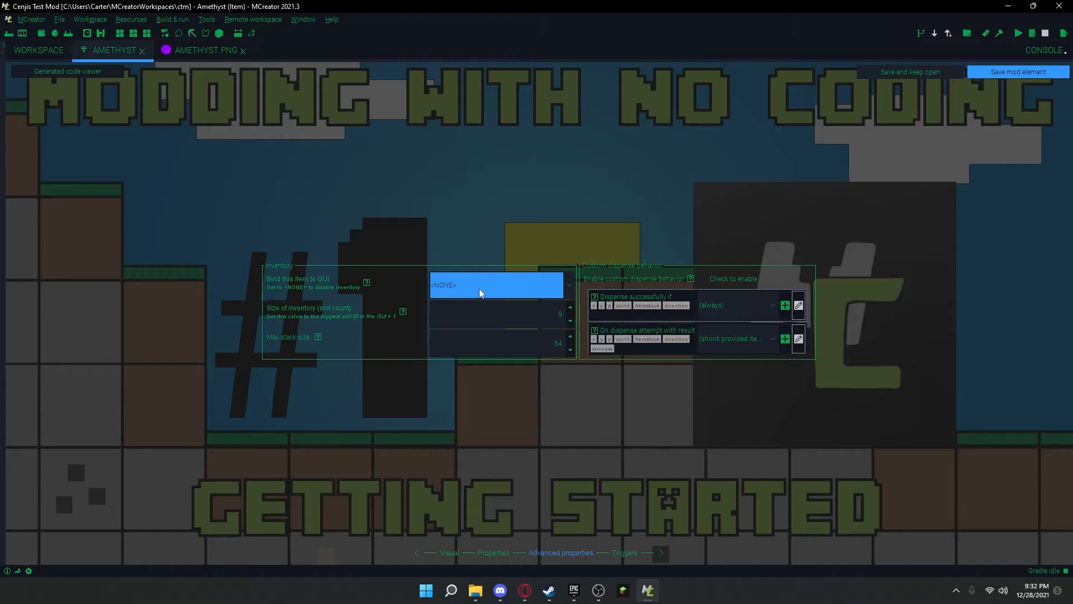
mouse_move(502, 286)
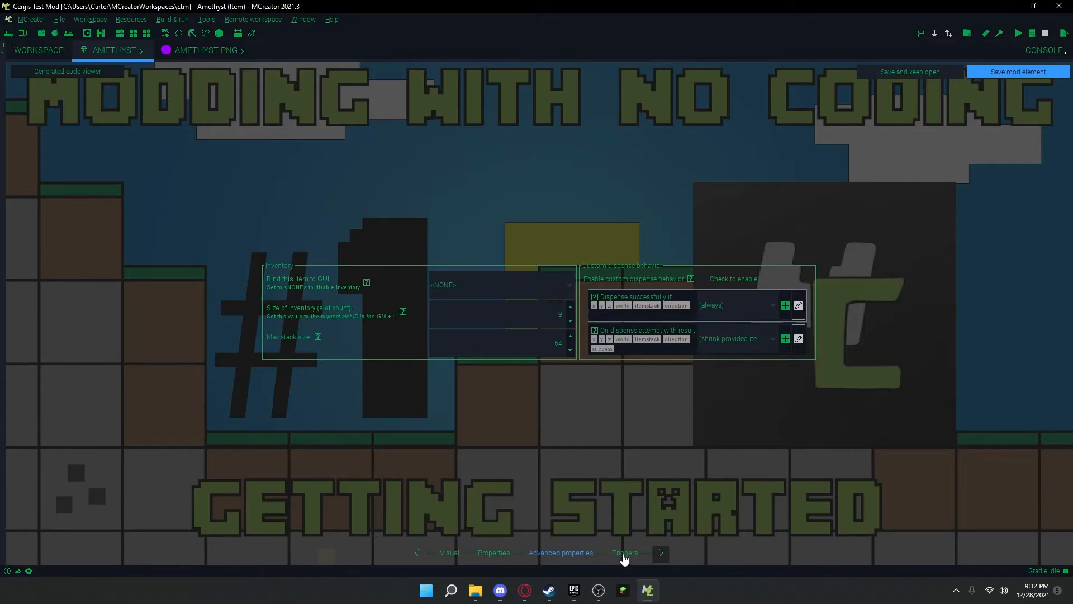
left_click(624, 552)
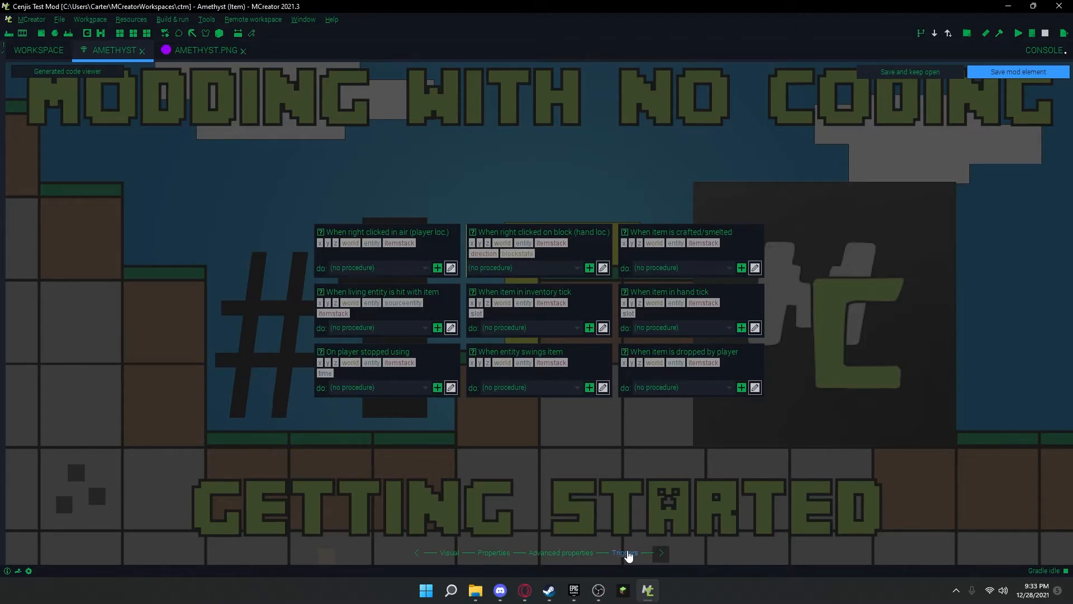
mouse_move(625, 514)
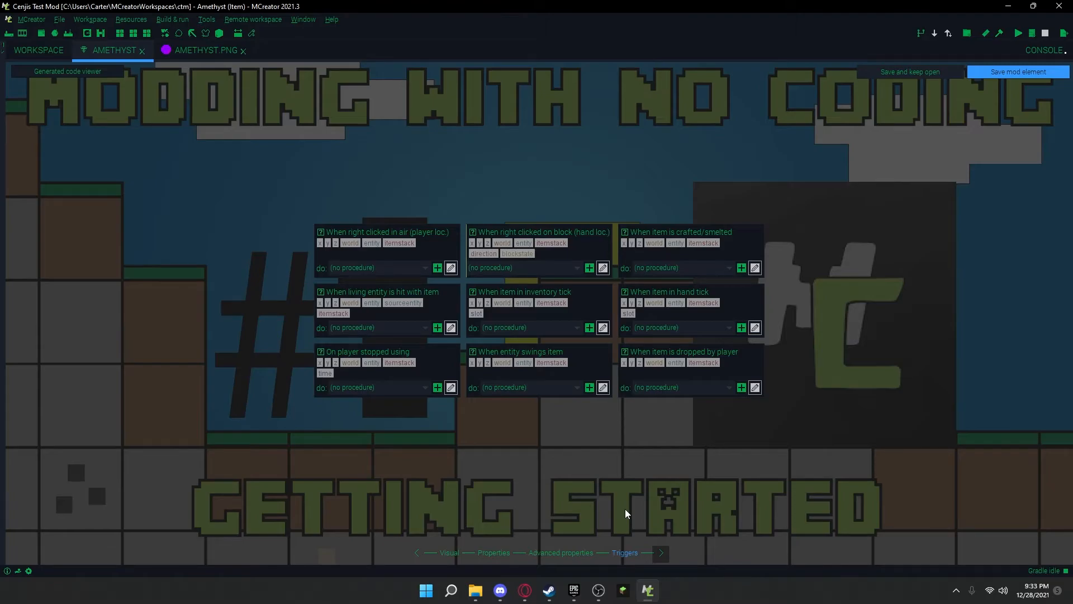
mouse_move(720, 476)
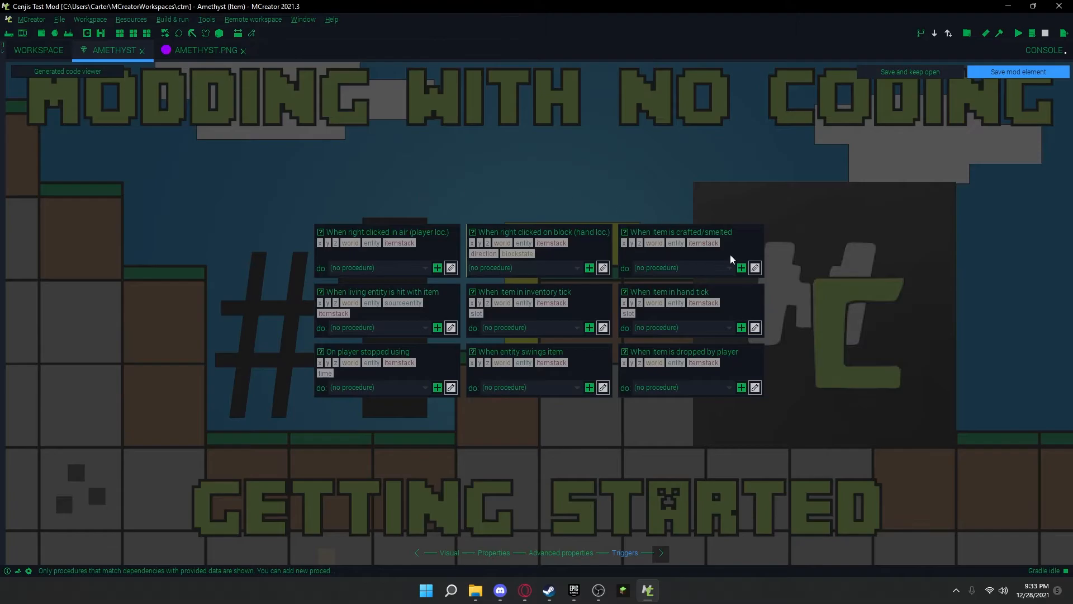
mouse_move(632, 214)
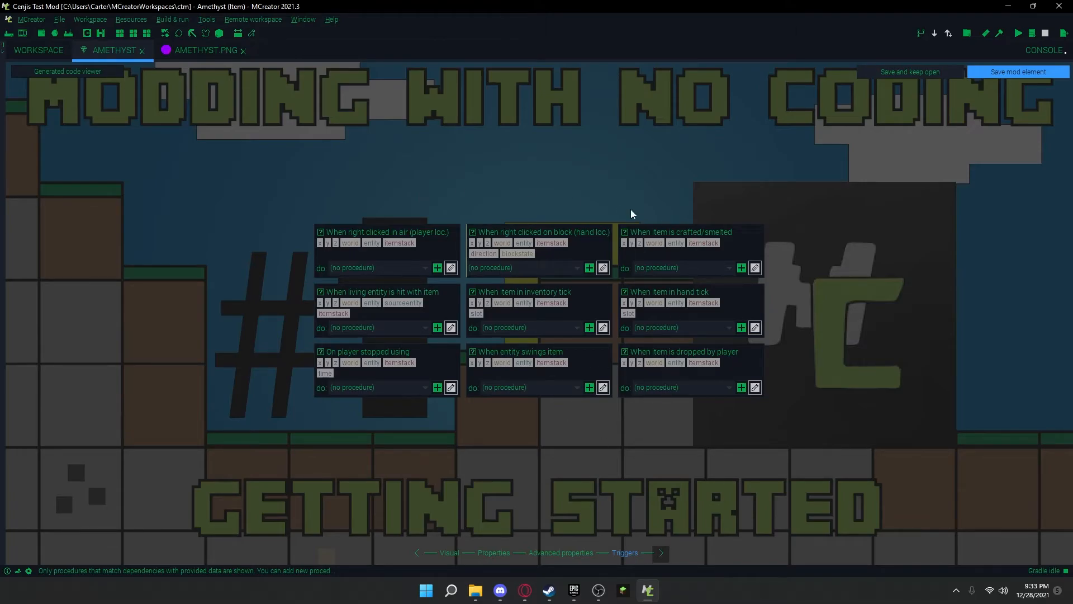
mouse_move(412, 228)
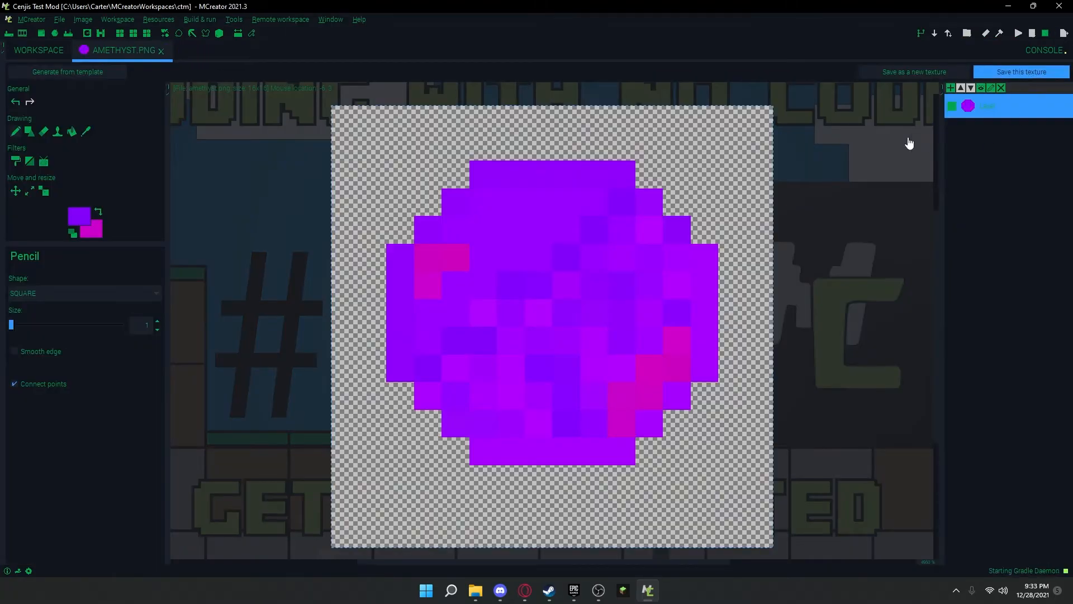
- Close the AMETHYST.PNG tab, view the Amethyst element, and run the Minecraft test client
left_click(1022, 72)
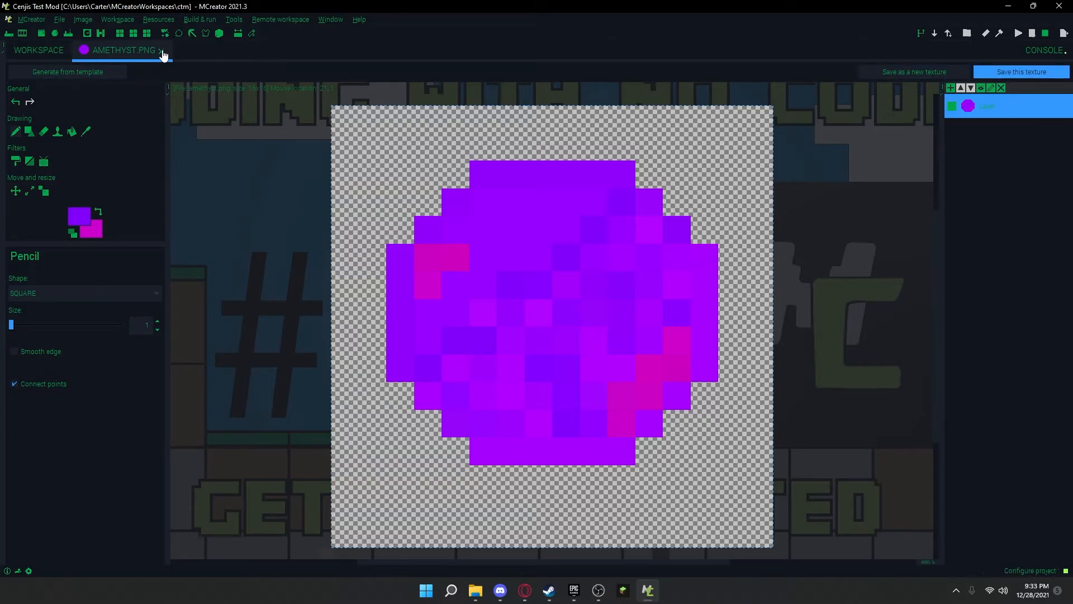
left_click(173, 51)
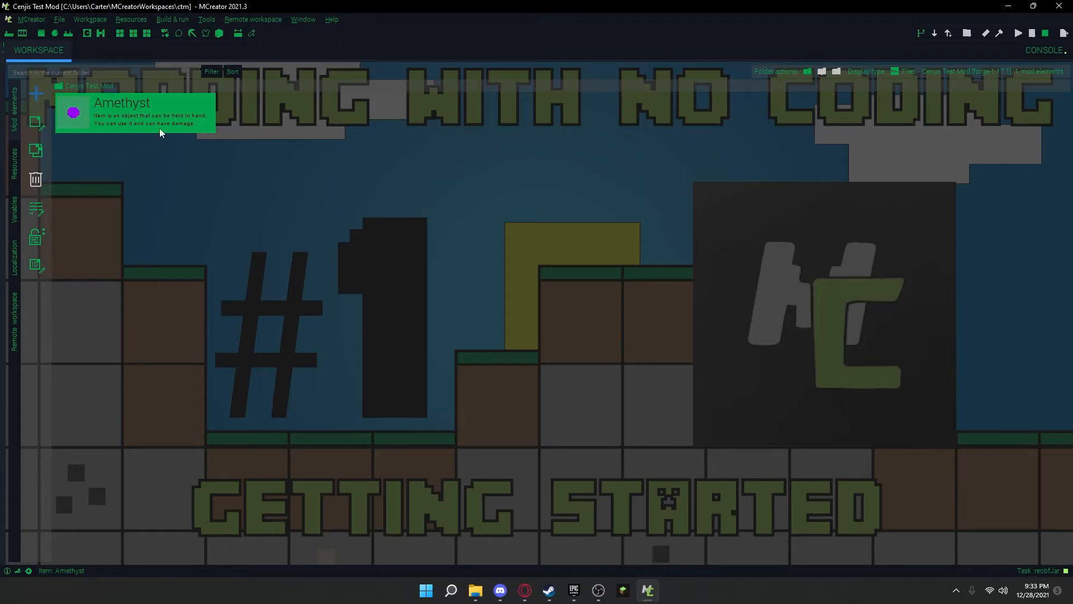
double_click(121, 103)
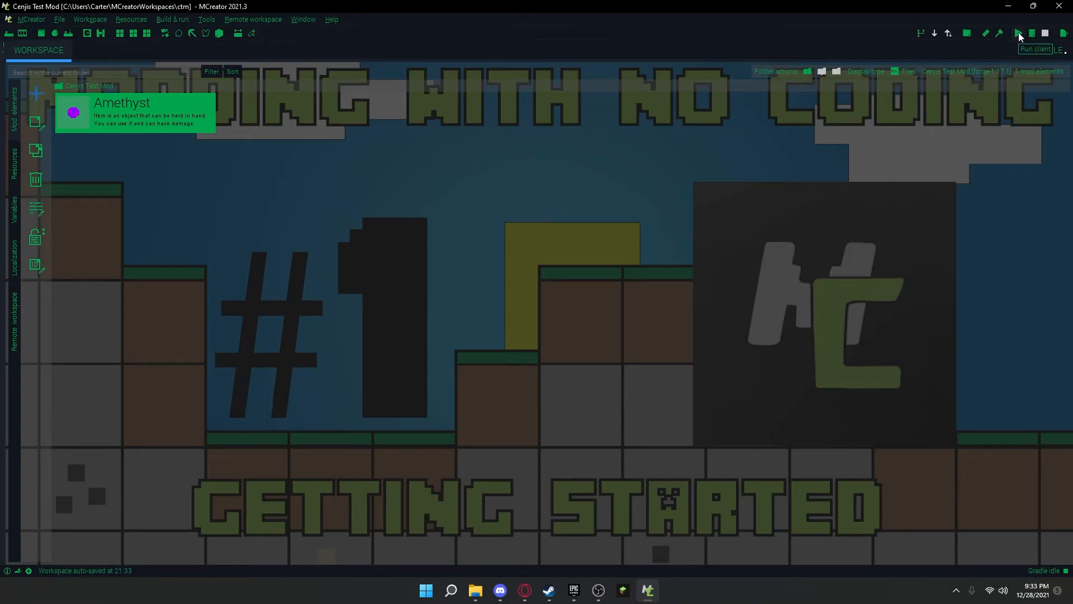
left_click(1017, 32)
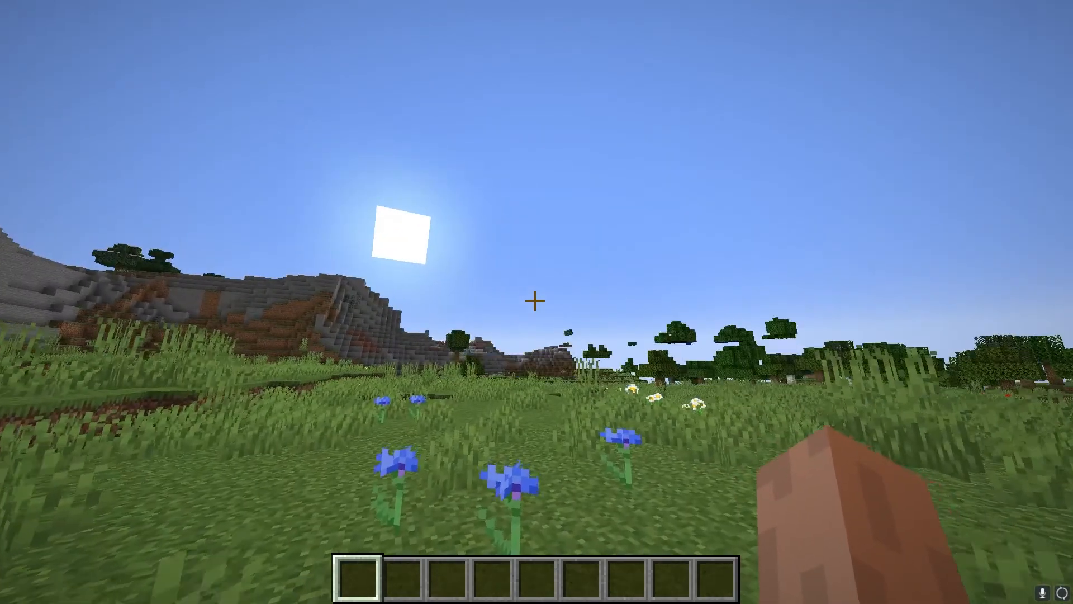
- Find the Amethyst in the creative inventory's Miscellaneous tab by scrolling through it
key("e")
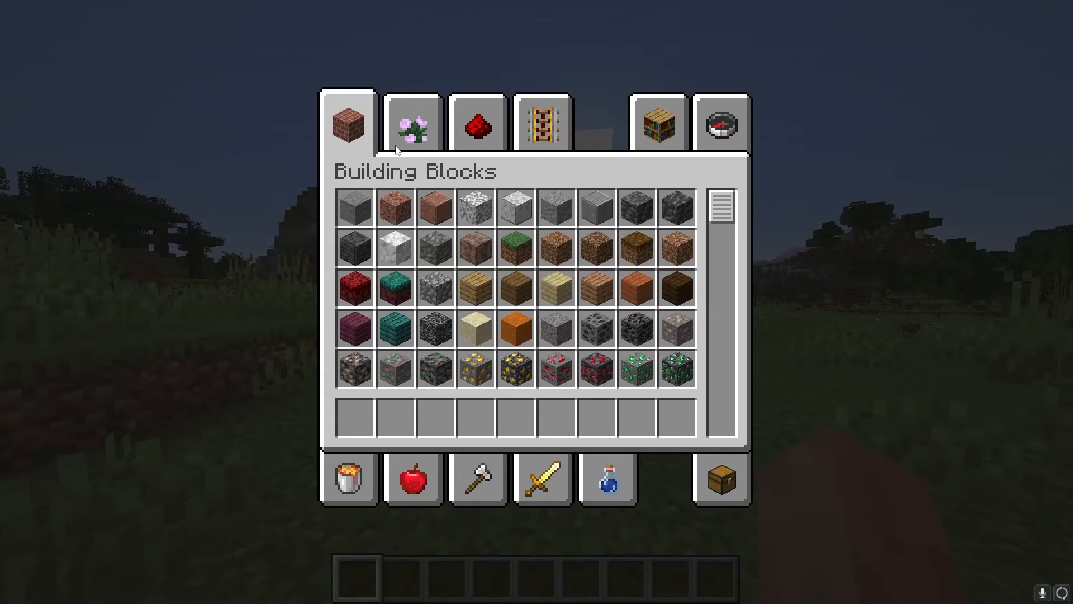
mouse_move(628, 129)
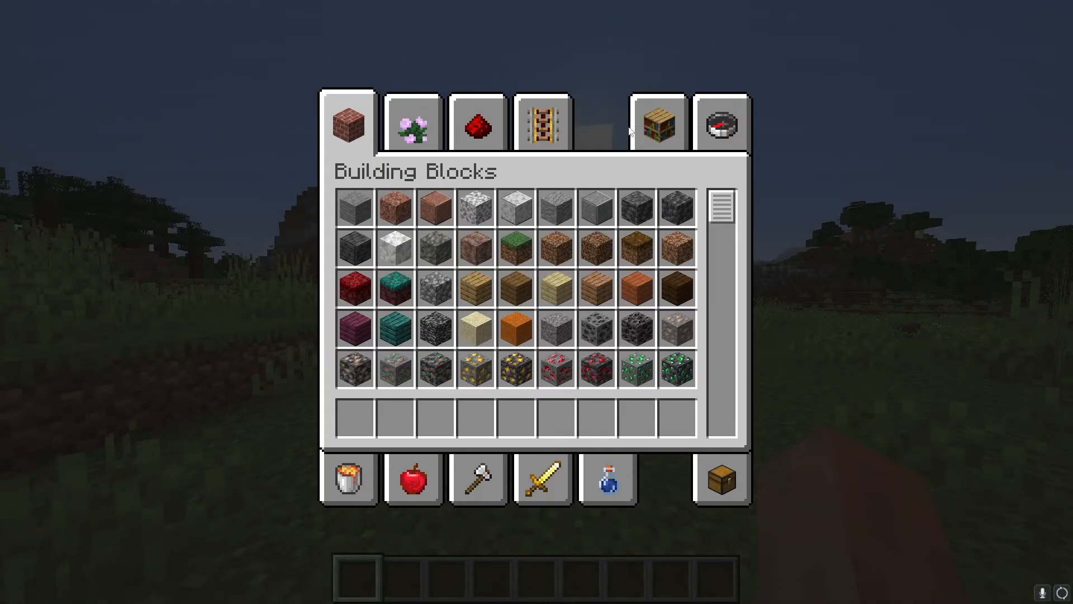
mouse_move(510, 478)
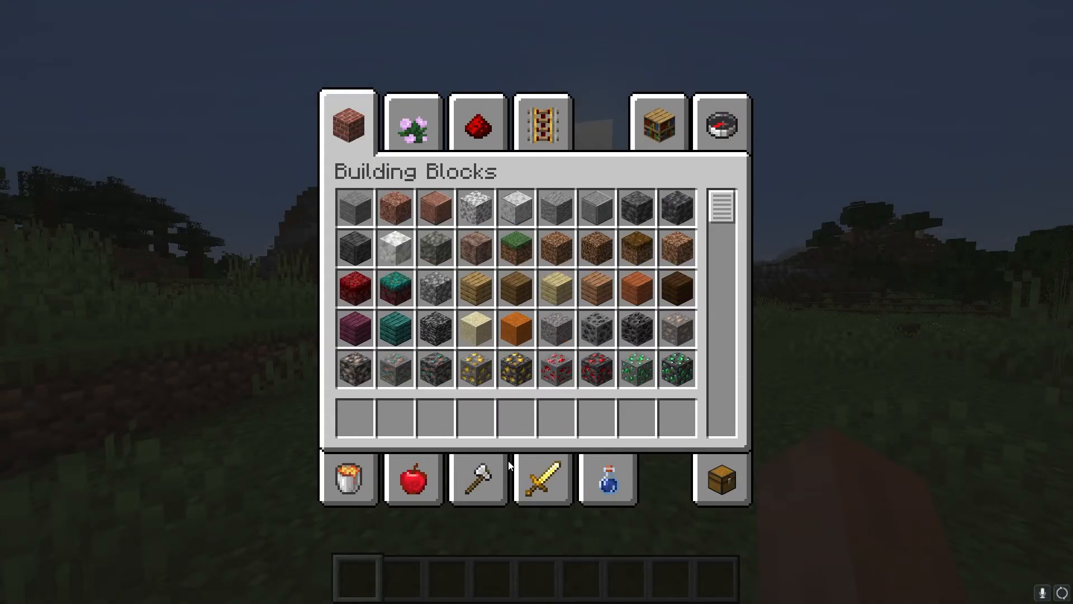
mouse_move(369, 115)
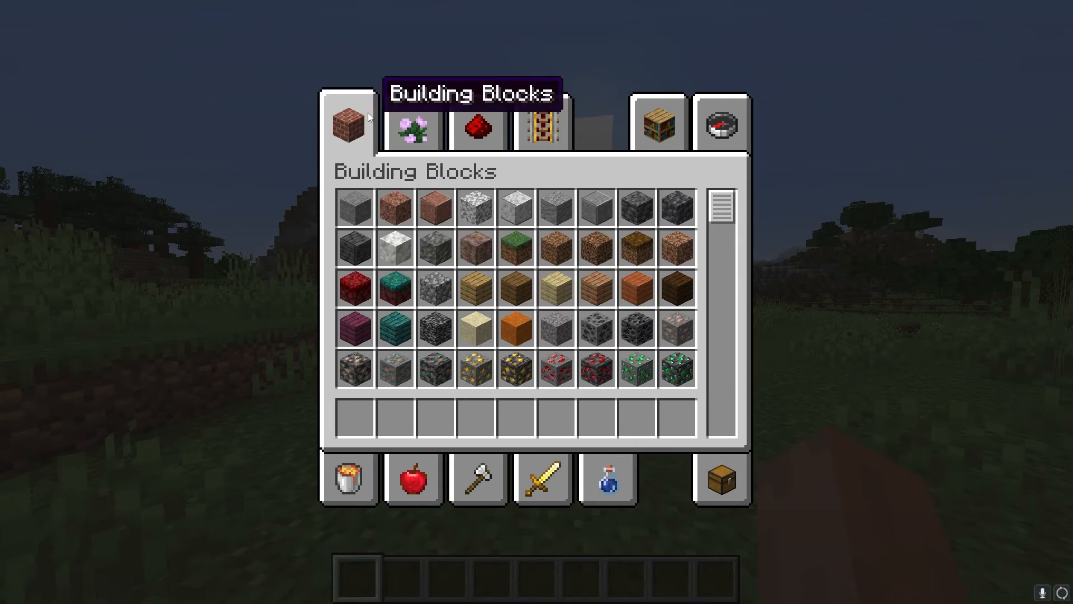
left_click(476, 128)
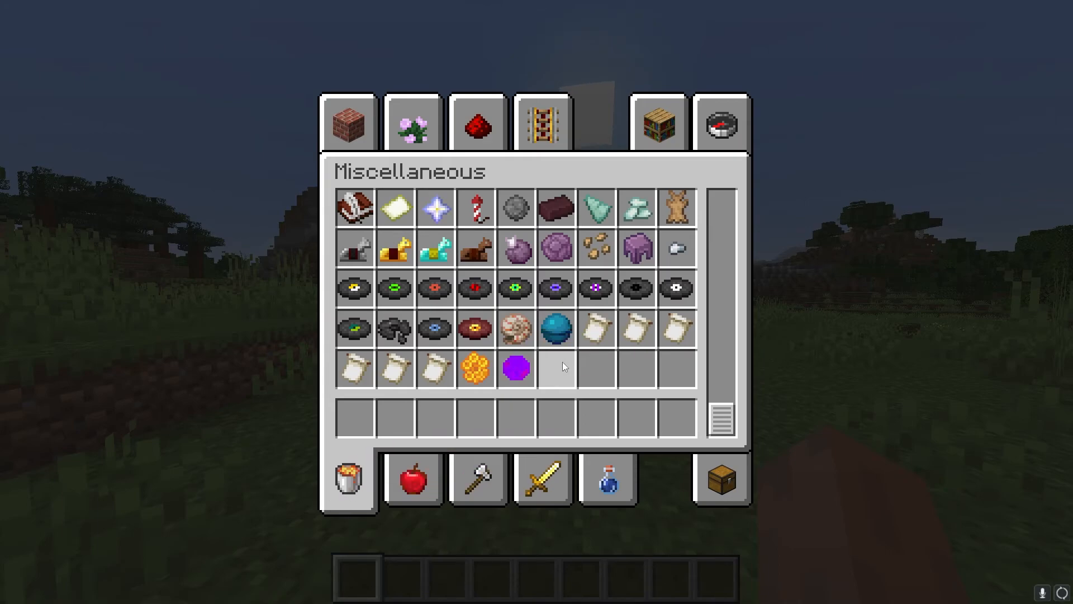
mouse_move(511, 370)
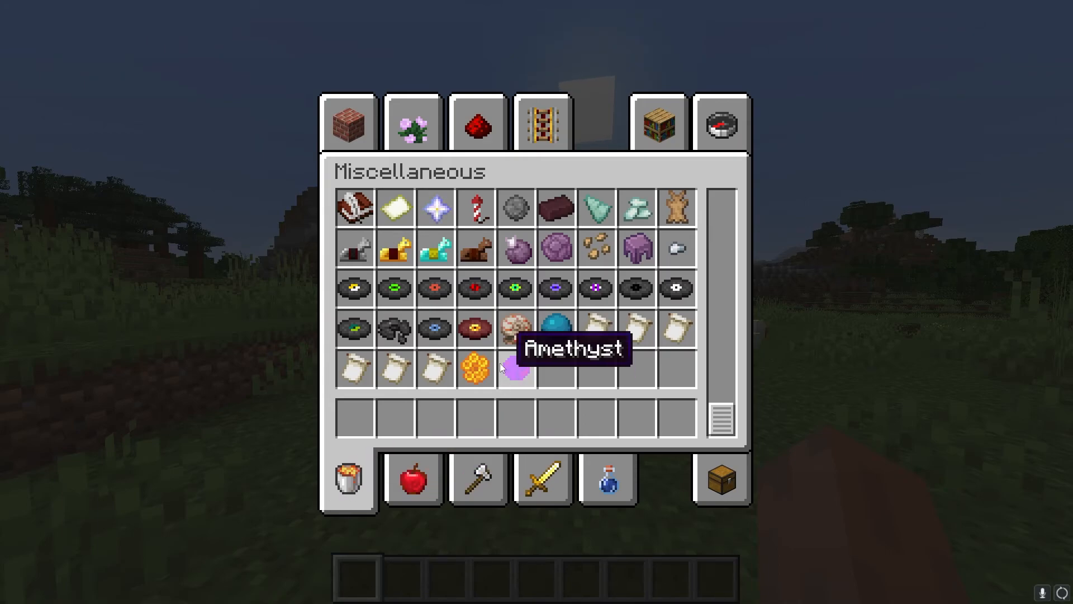
scroll("down", 3)
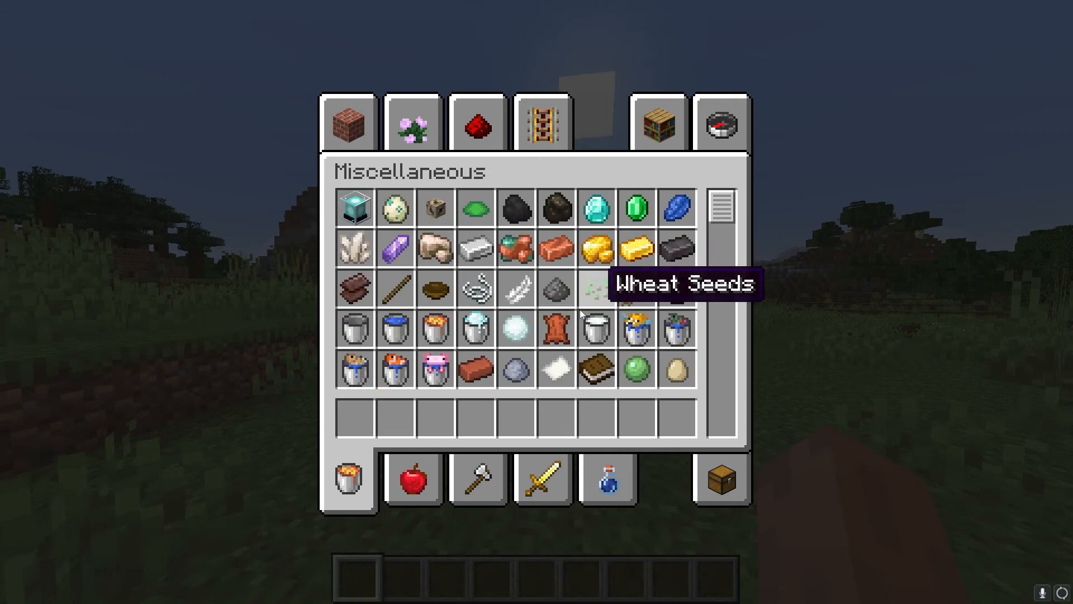
scroll("down", 3)
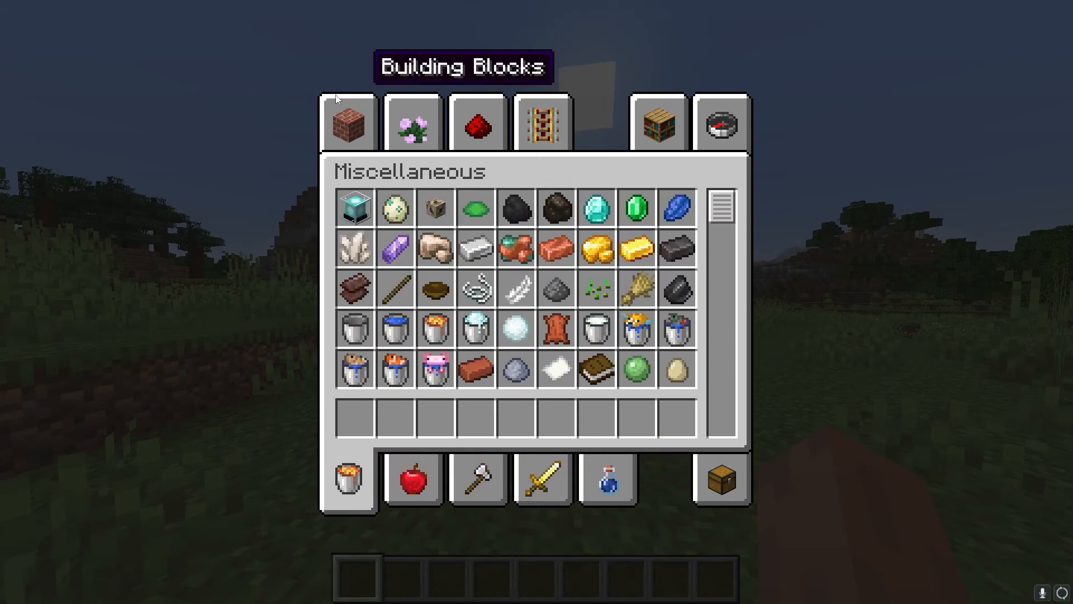
scroll("down", 3)
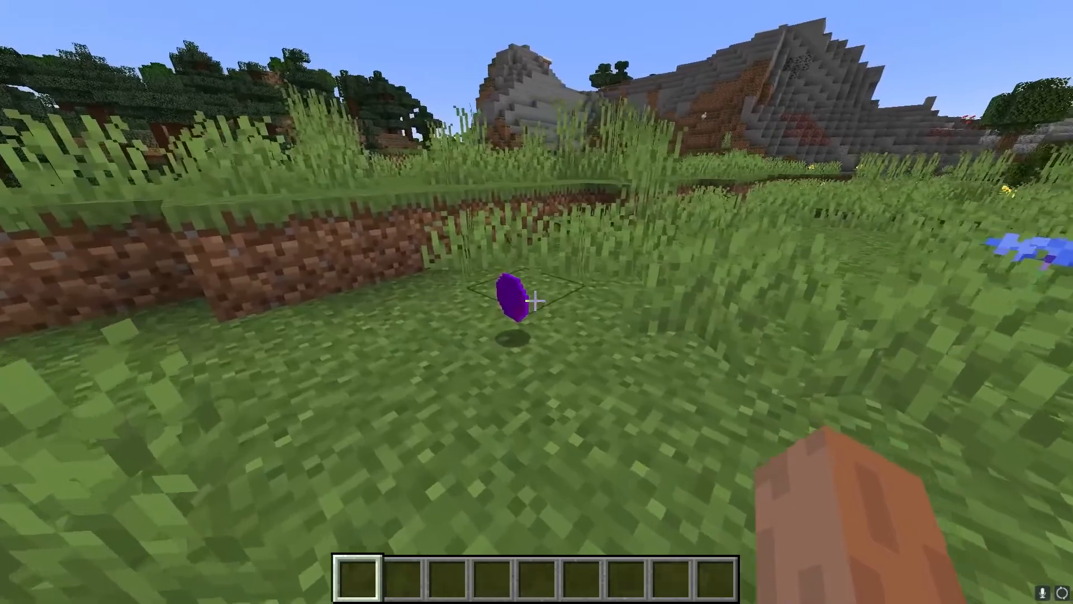
mouse_move(534, 302)
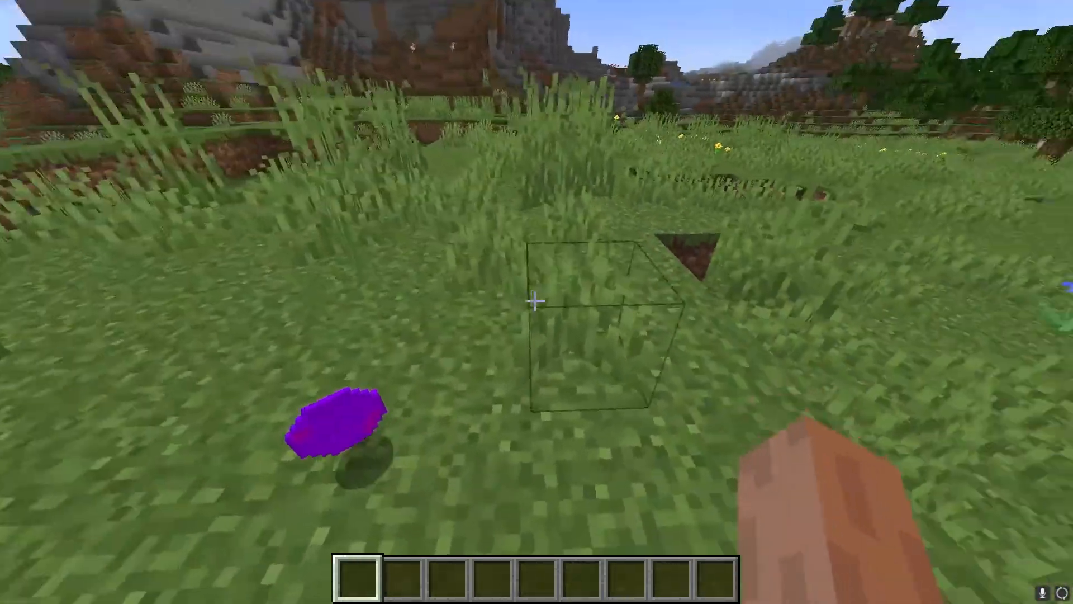
- Pick up the dropped Amethyst so it is held in the first hotbar slot
key("e")
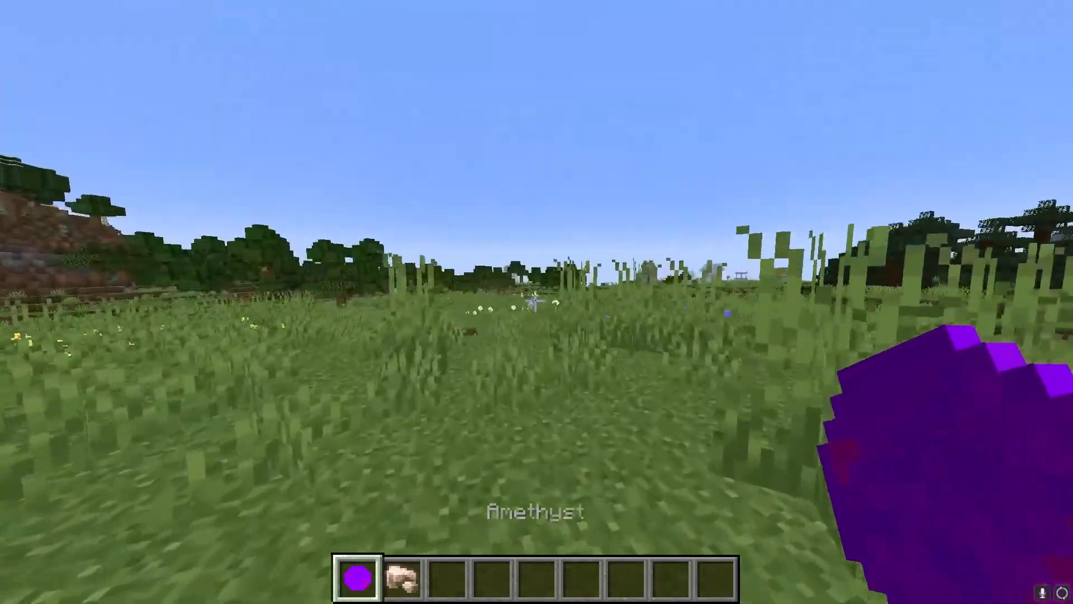
key("Escape")
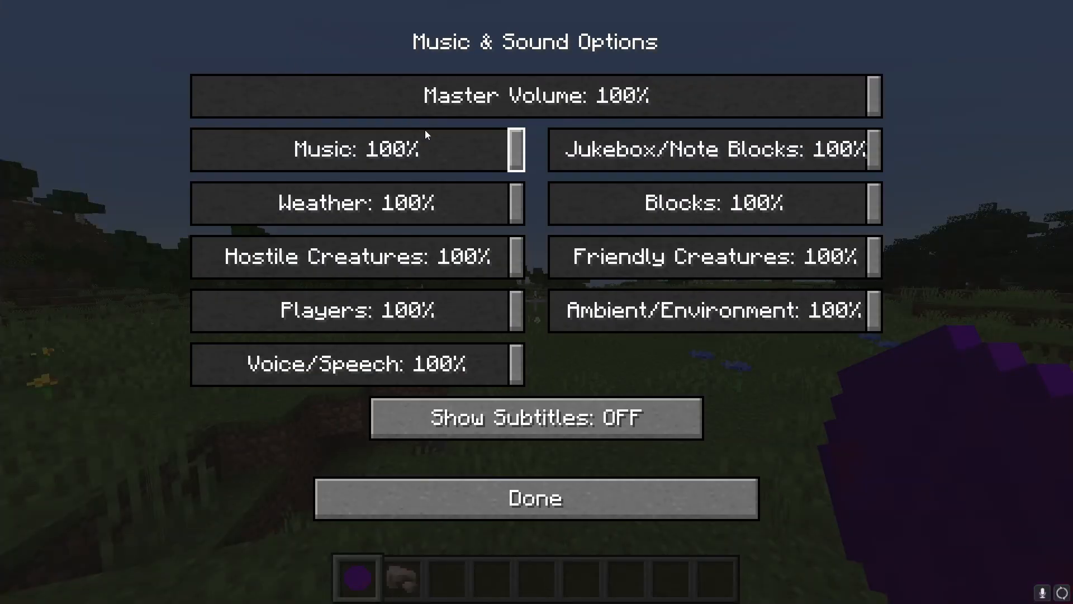
- Lower the Music volume to 41% and resume playing with the Amethyst held
left_click_drag(513, 148, 328, 149)
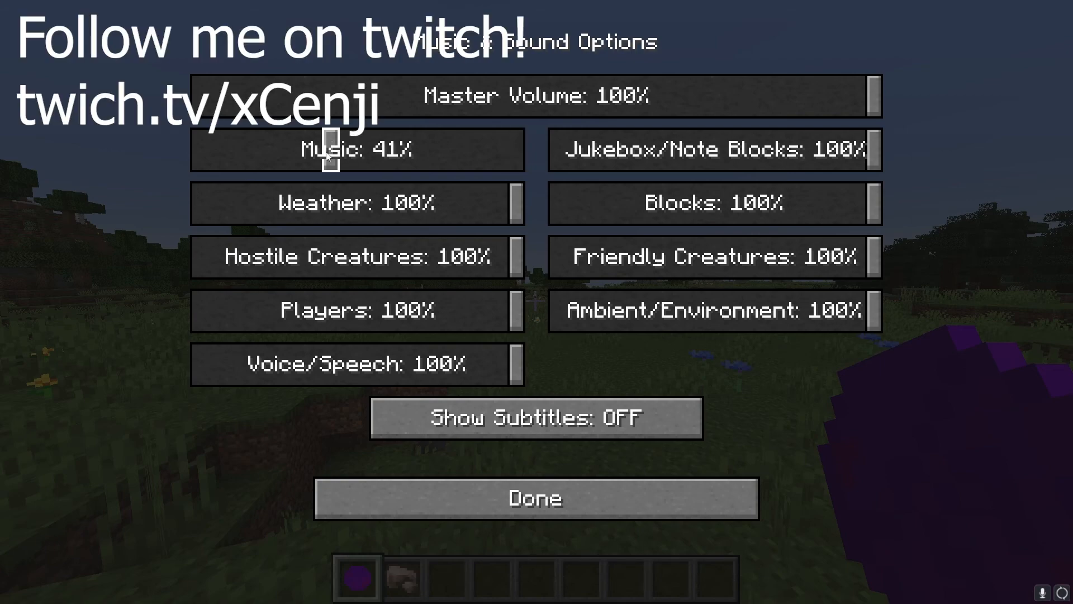
left_click(532, 498)
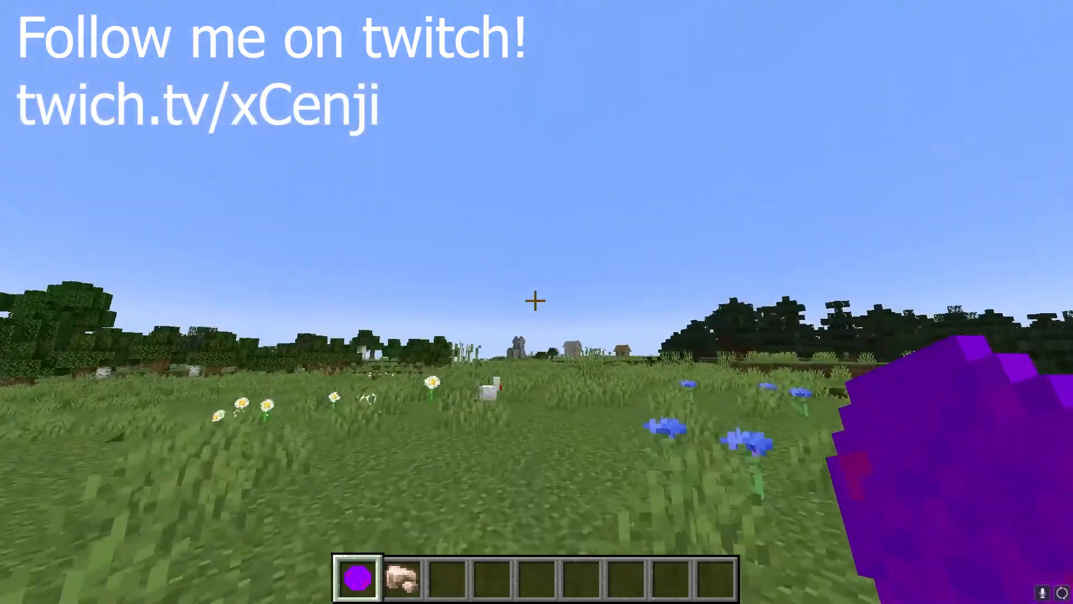